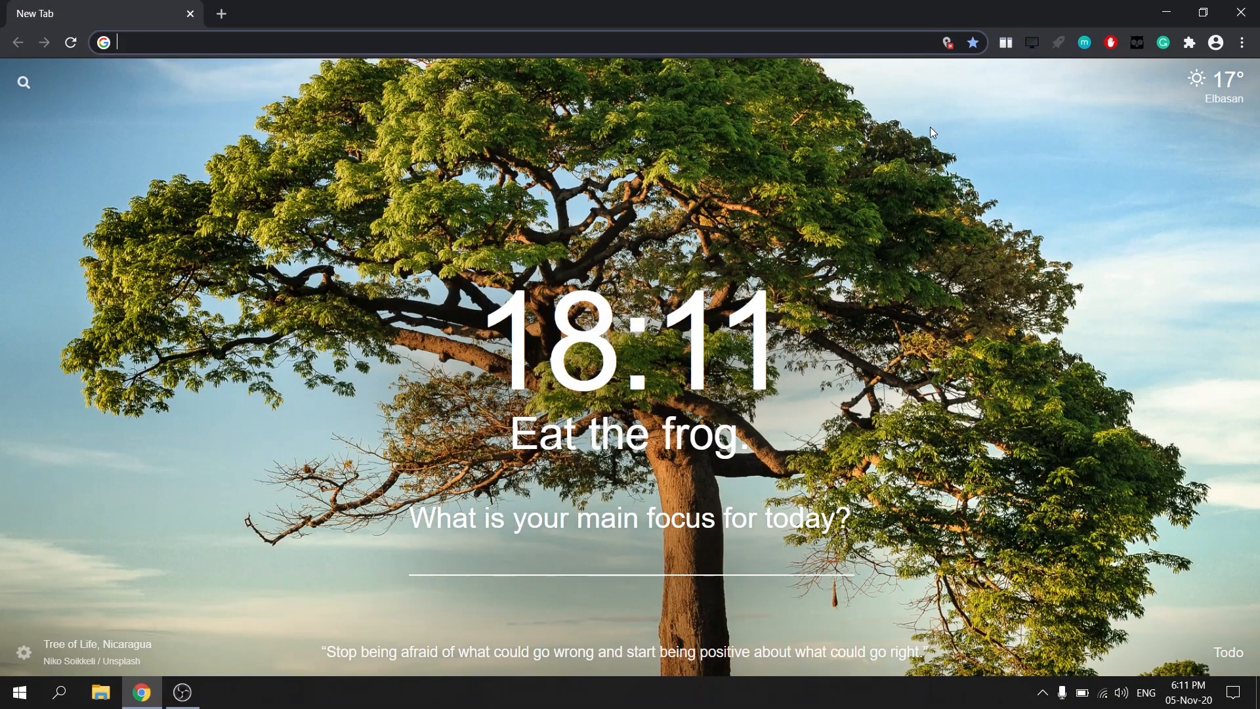
pyautogui.moveTo(977, 143)
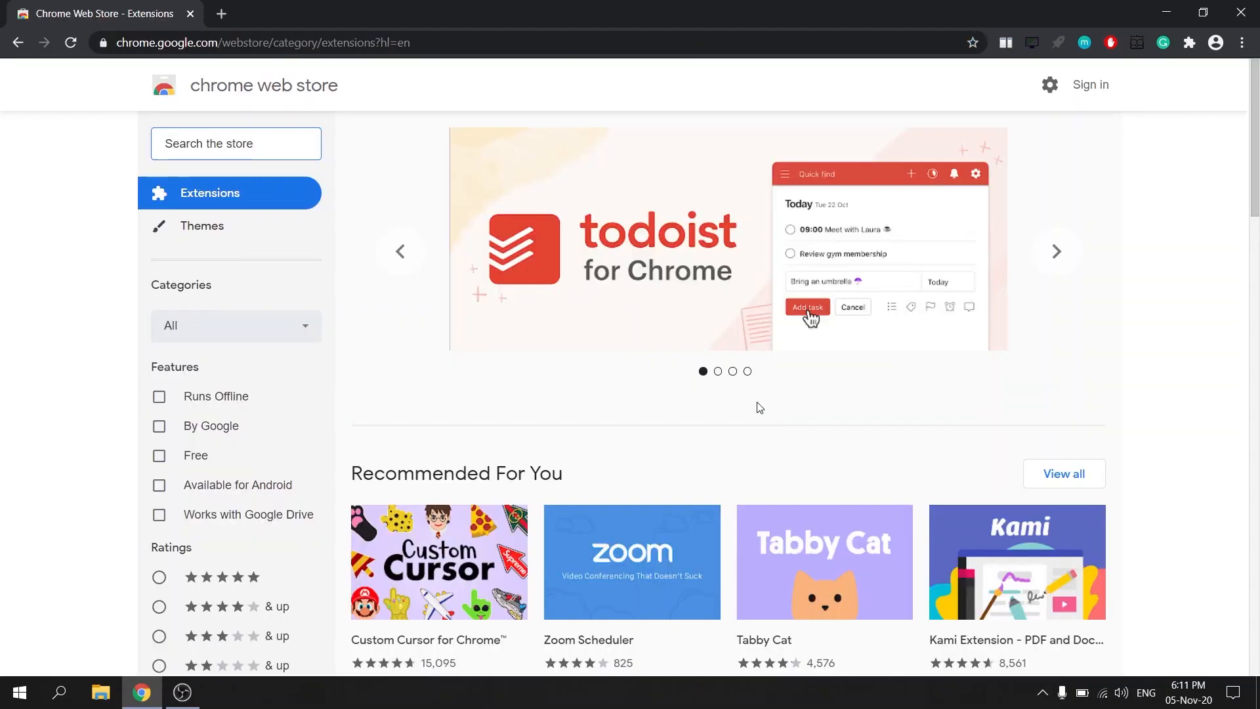
# Search the store for 'moment', open Momentum's detail page and view its next screenshot.
pyautogui.scroll(-3)
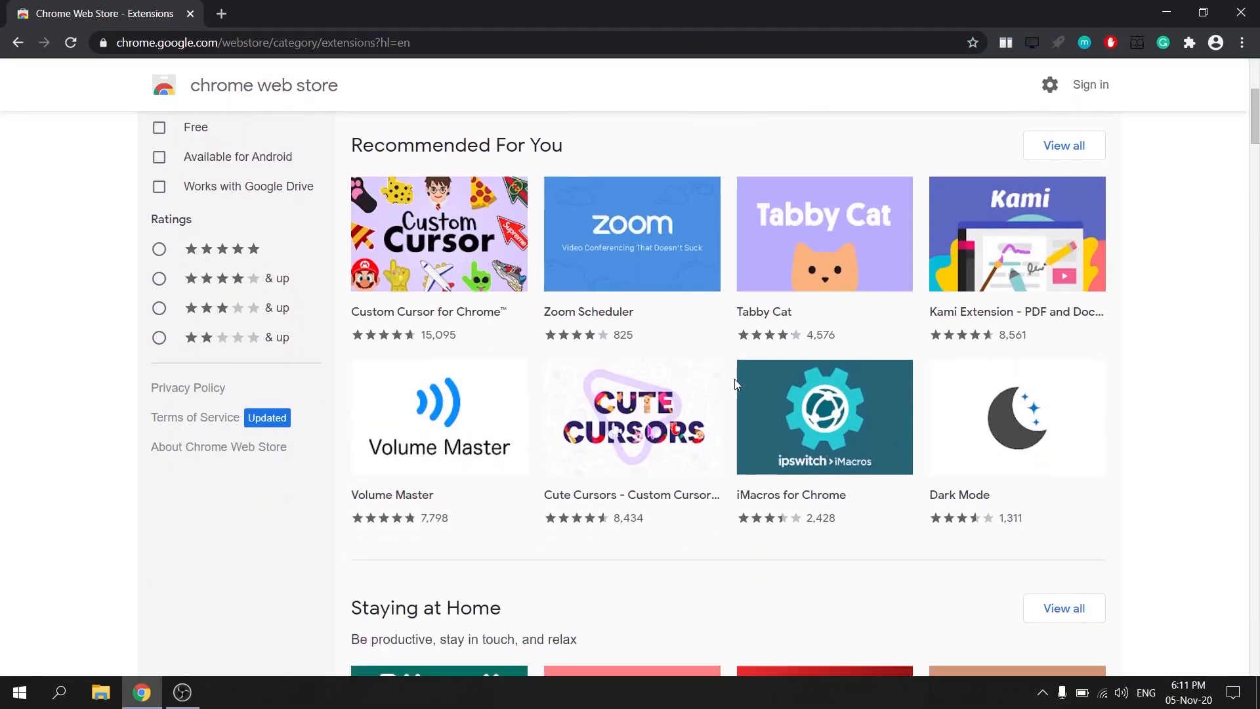
pyautogui.scroll(-3)
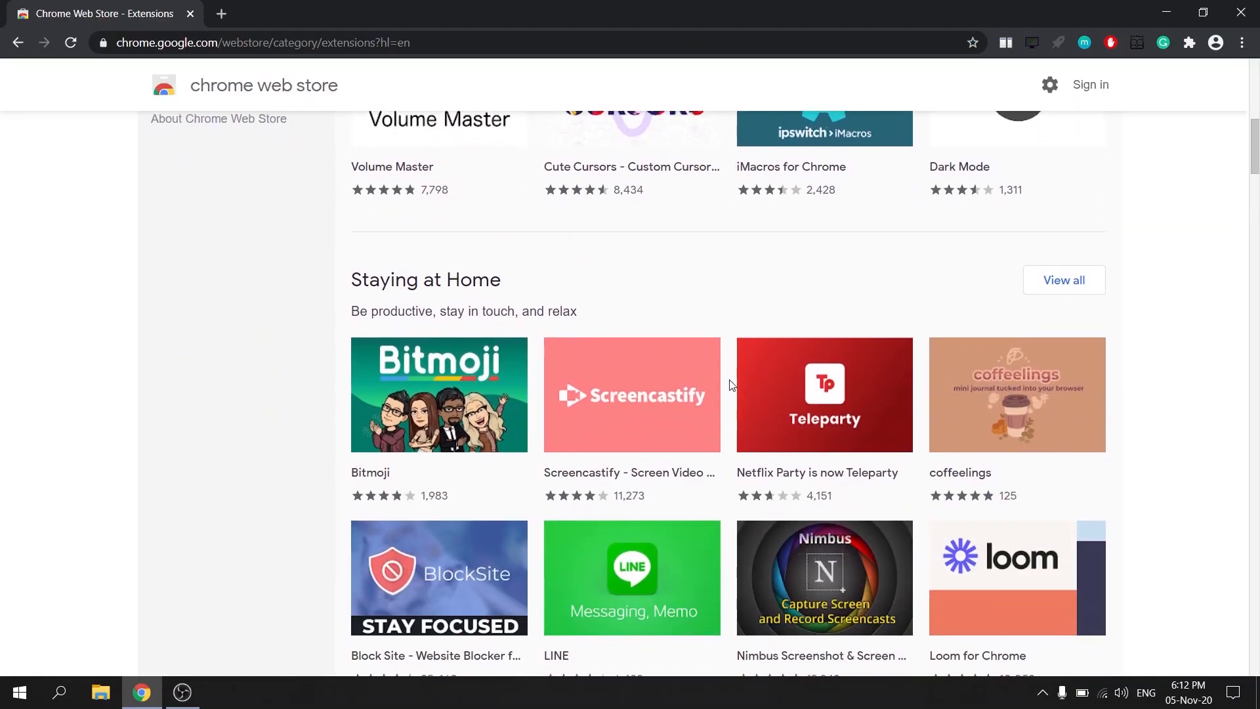
pyautogui.scroll(-3)
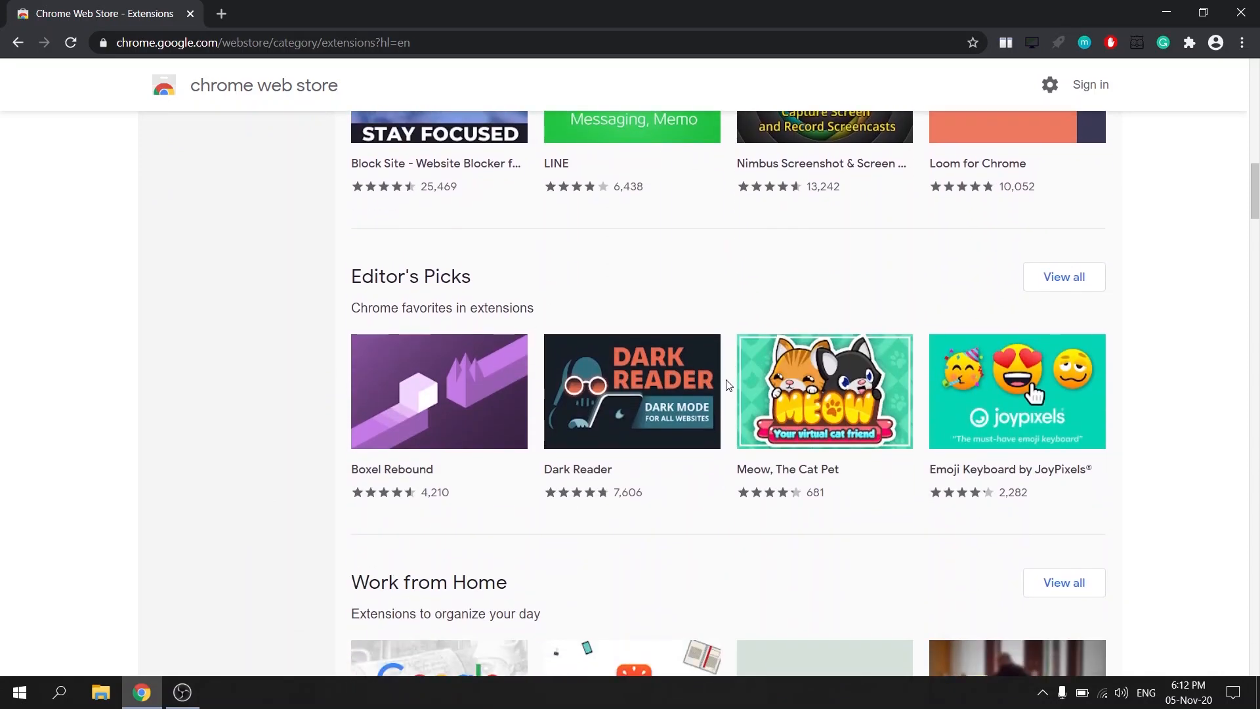
pyautogui.scroll(3)
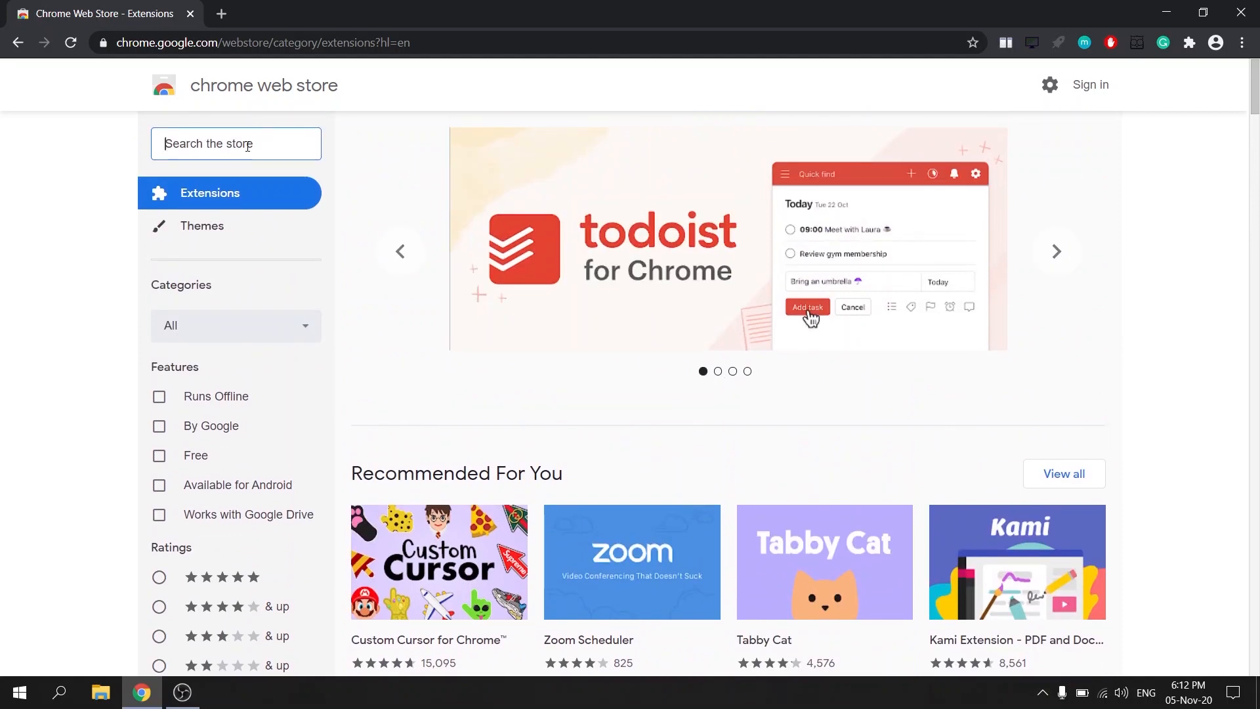
pyautogui.write('moment')
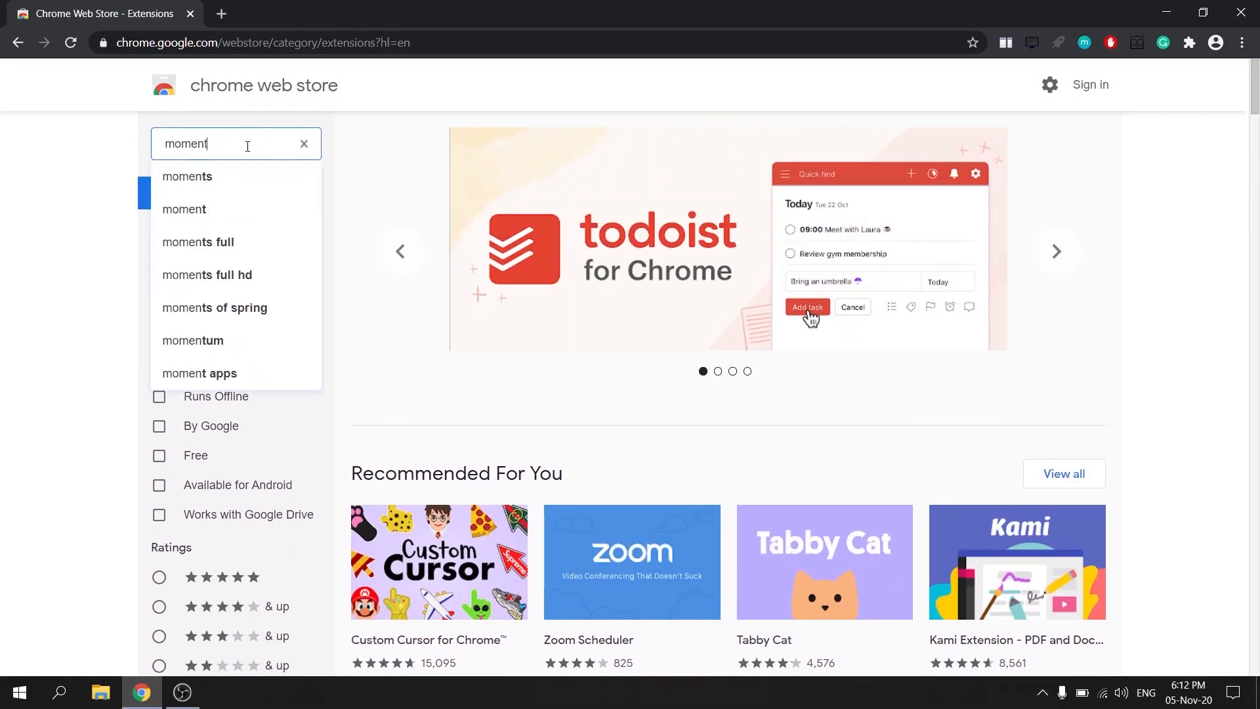
pyautogui.click(193, 340)
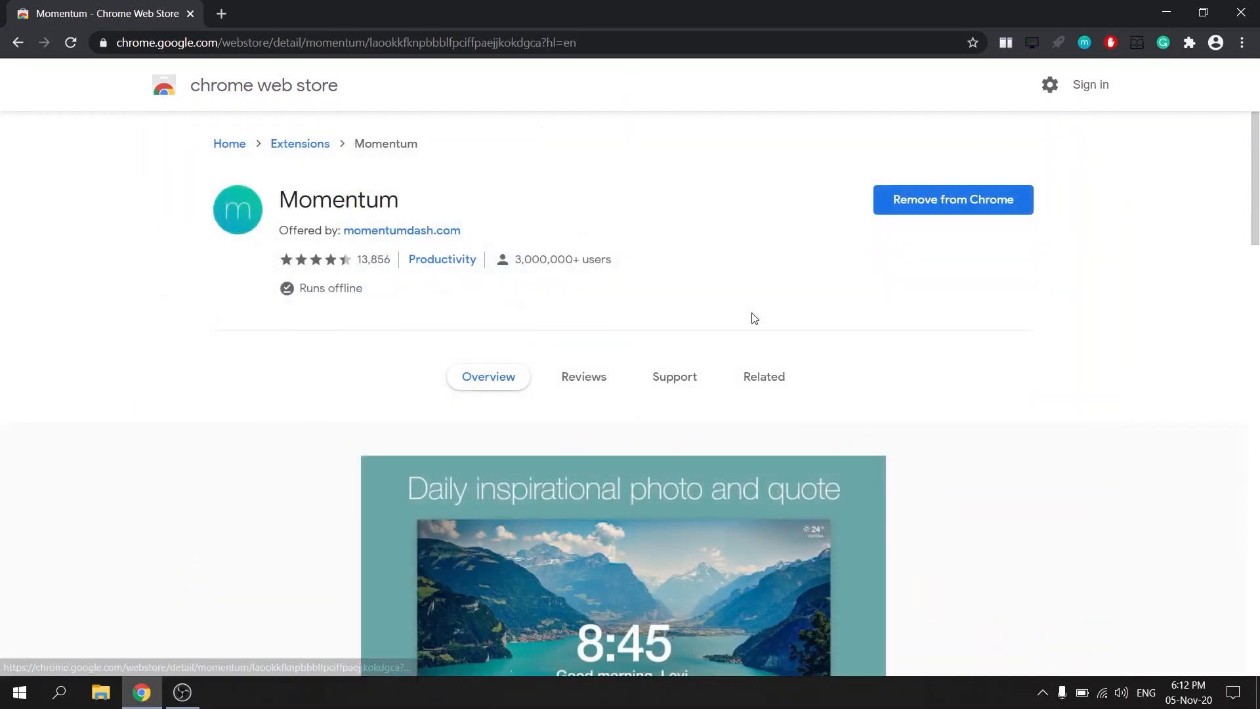
pyautogui.scroll(-3)
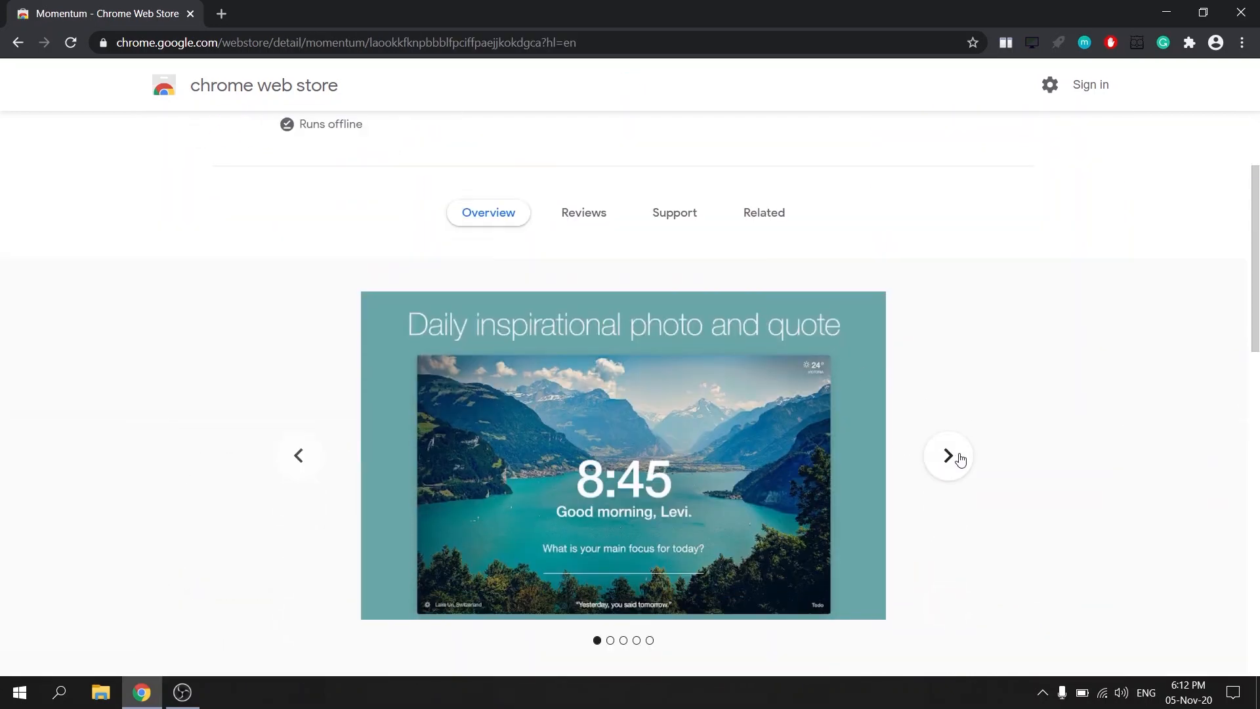
pyautogui.click(949, 456)
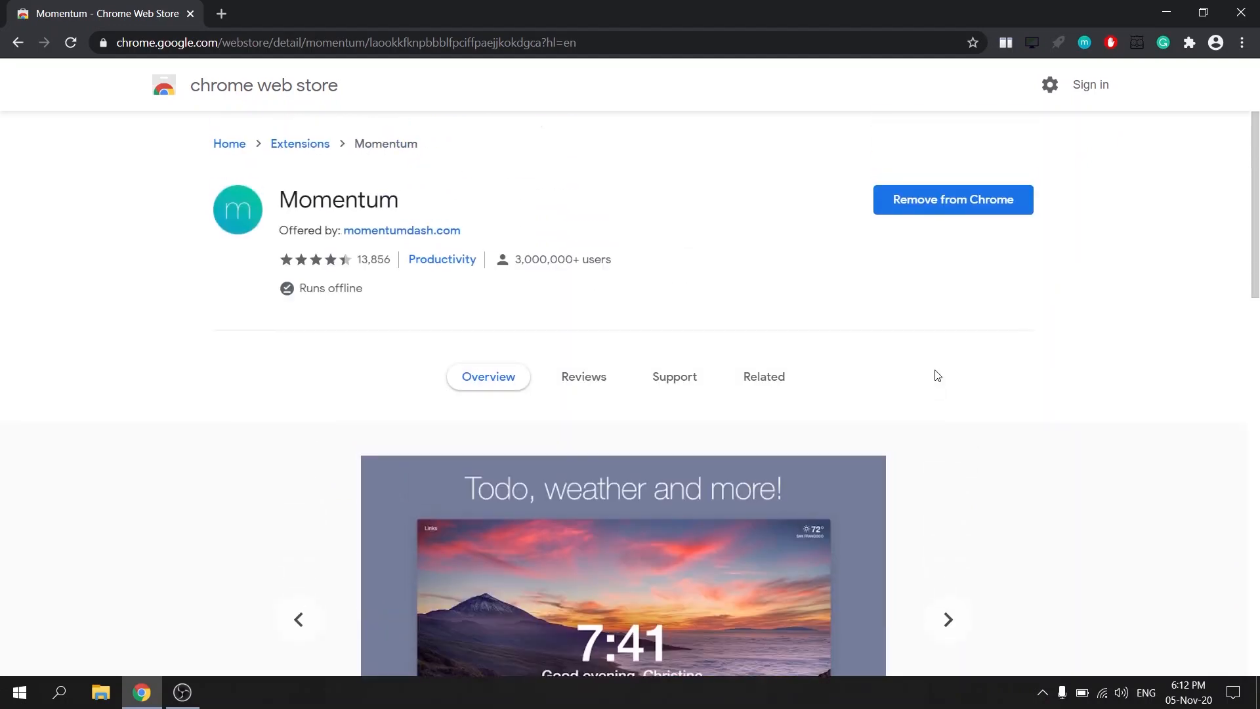
pyautogui.moveTo(230, 19)
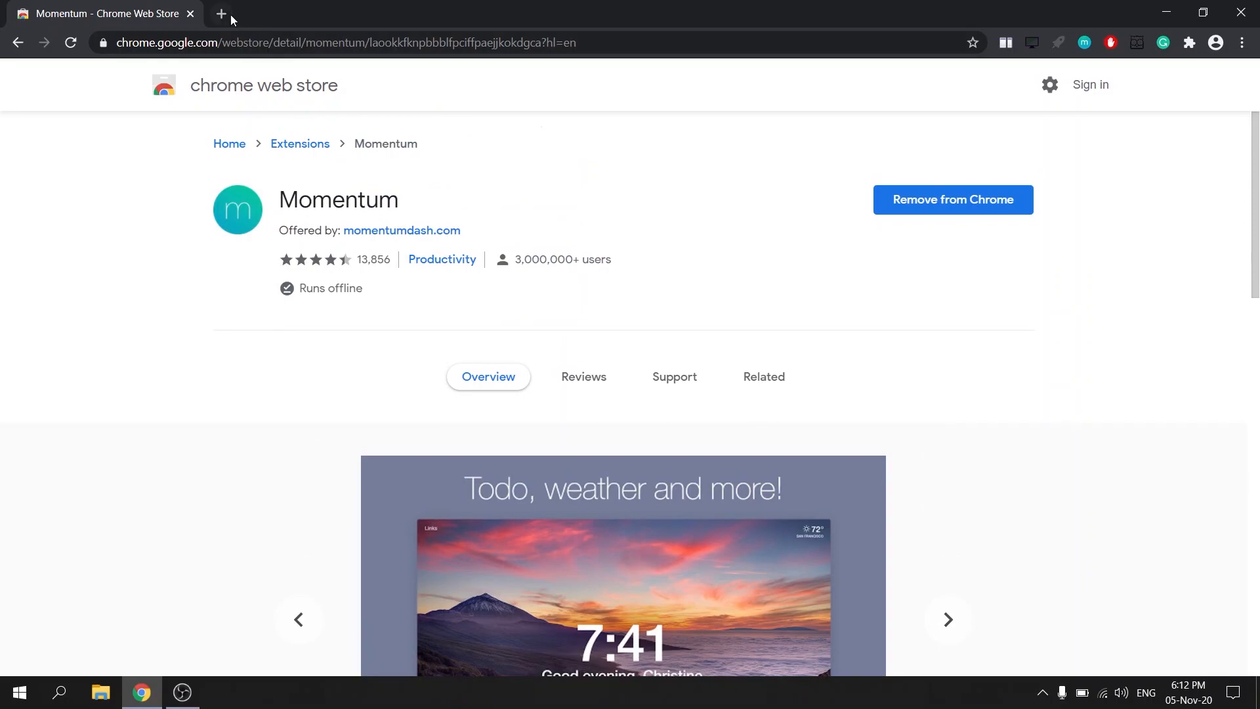
# Open a new tab showing the Momentum dashboard with clock, greeting and focus question.
pyautogui.click(222, 13)
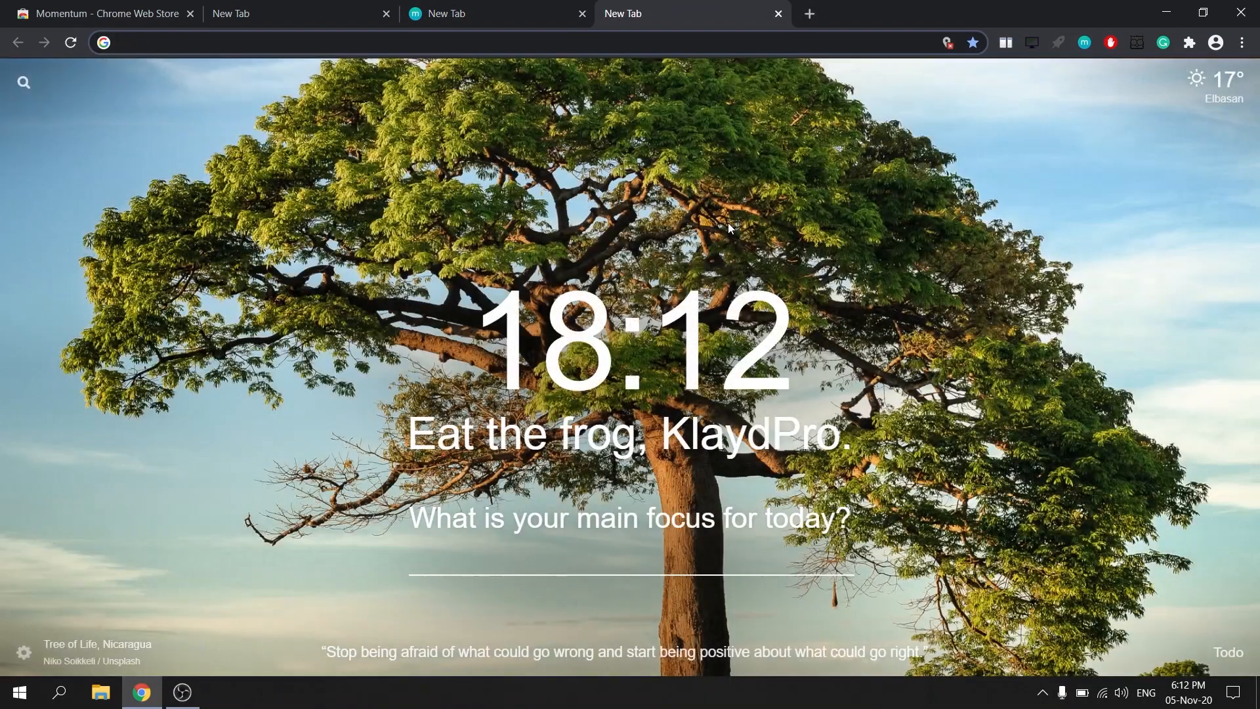
pyautogui.moveTo(913, 346)
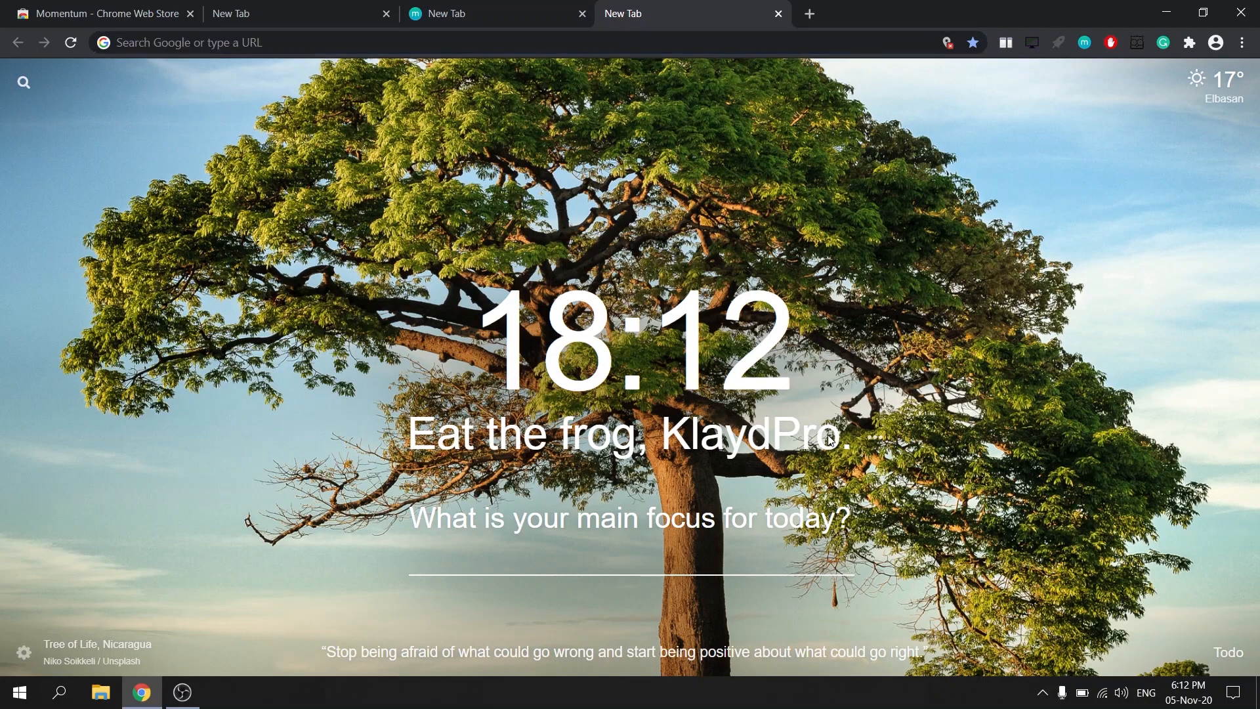
# Delete the user's name from Momentum's greeting, leaving 'Eat the frog'.
pyautogui.doubleClick(748, 434)
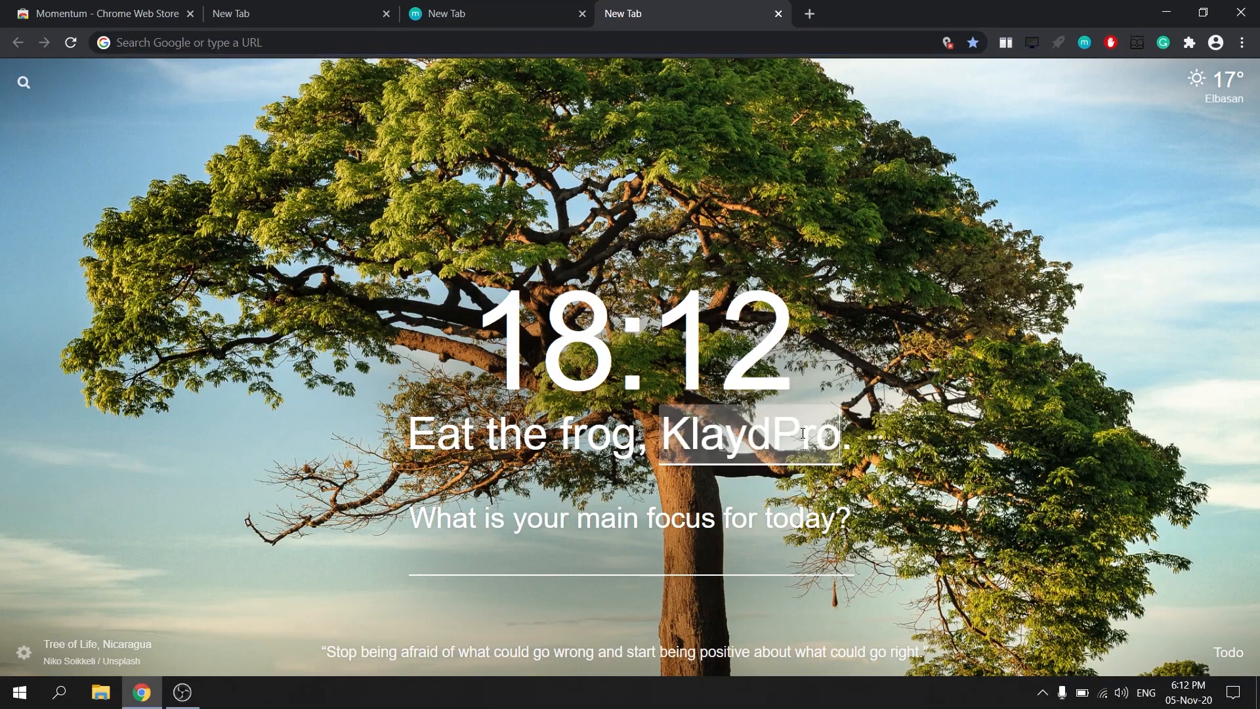
pyautogui.doubleClick(749, 434)
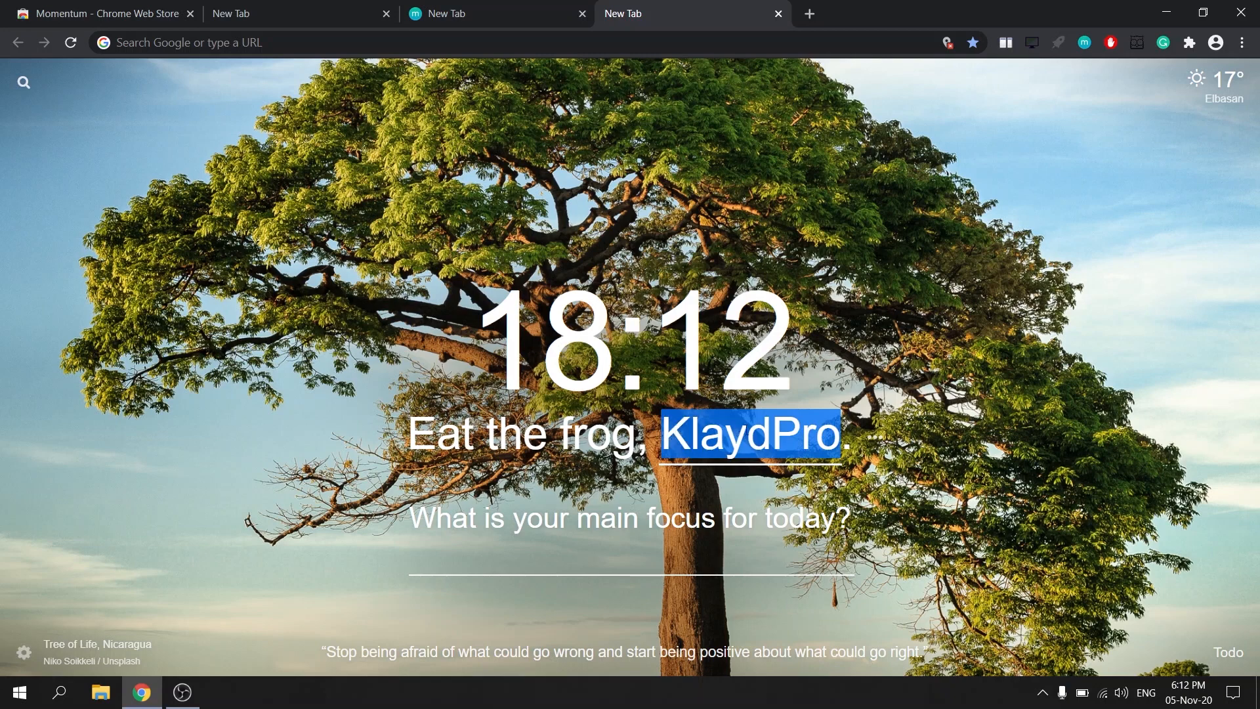
pyautogui.click(824, 394)
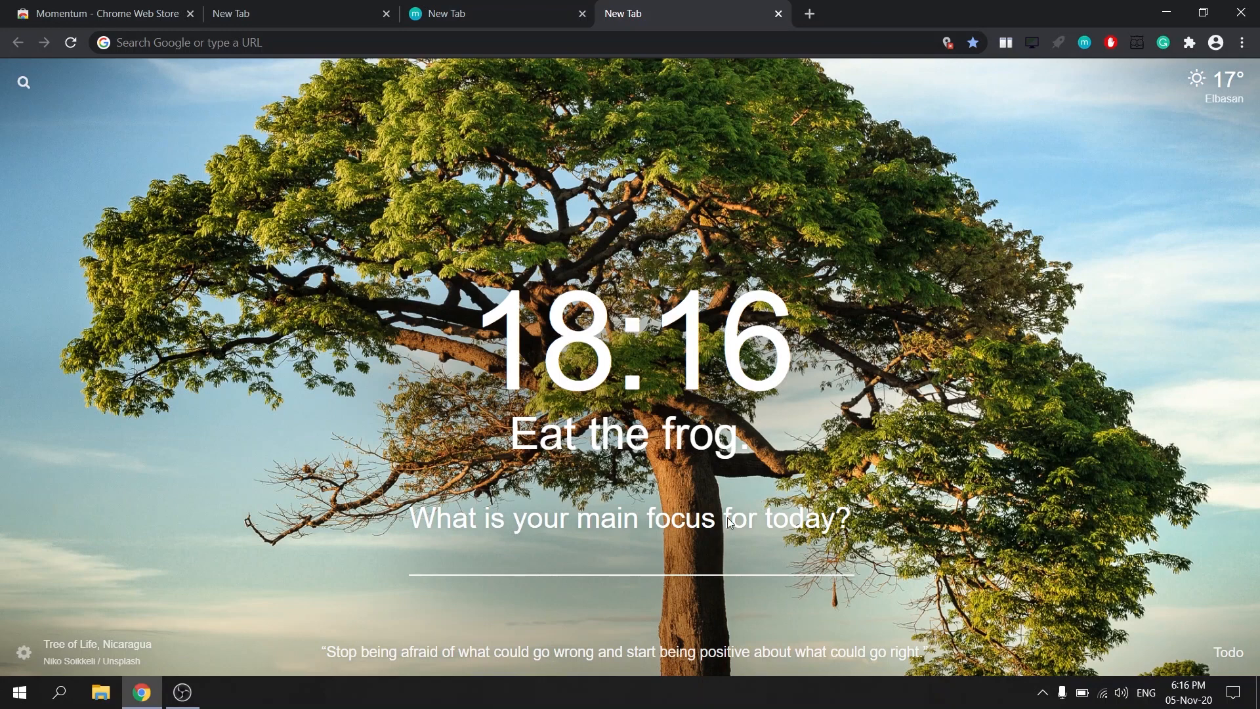
# Set 'Study' as today's Momentum focus and mark it completed.
pyautogui.write('Study')
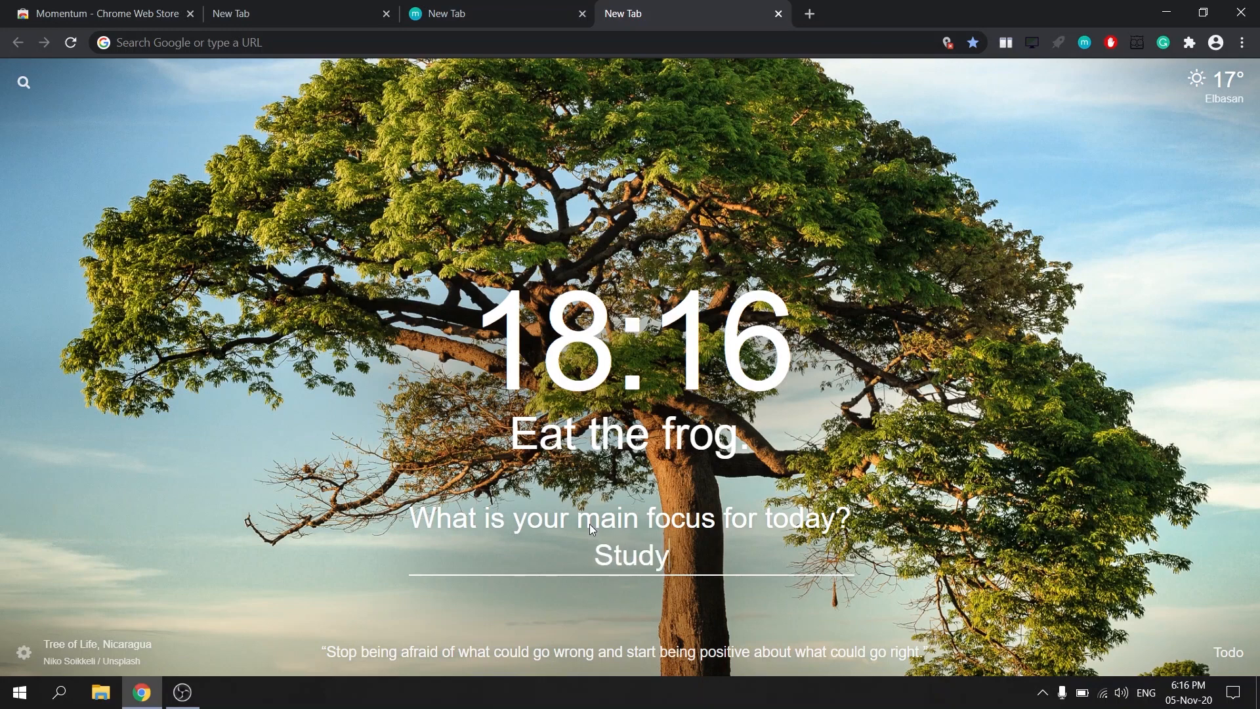
pyautogui.press('Enter')
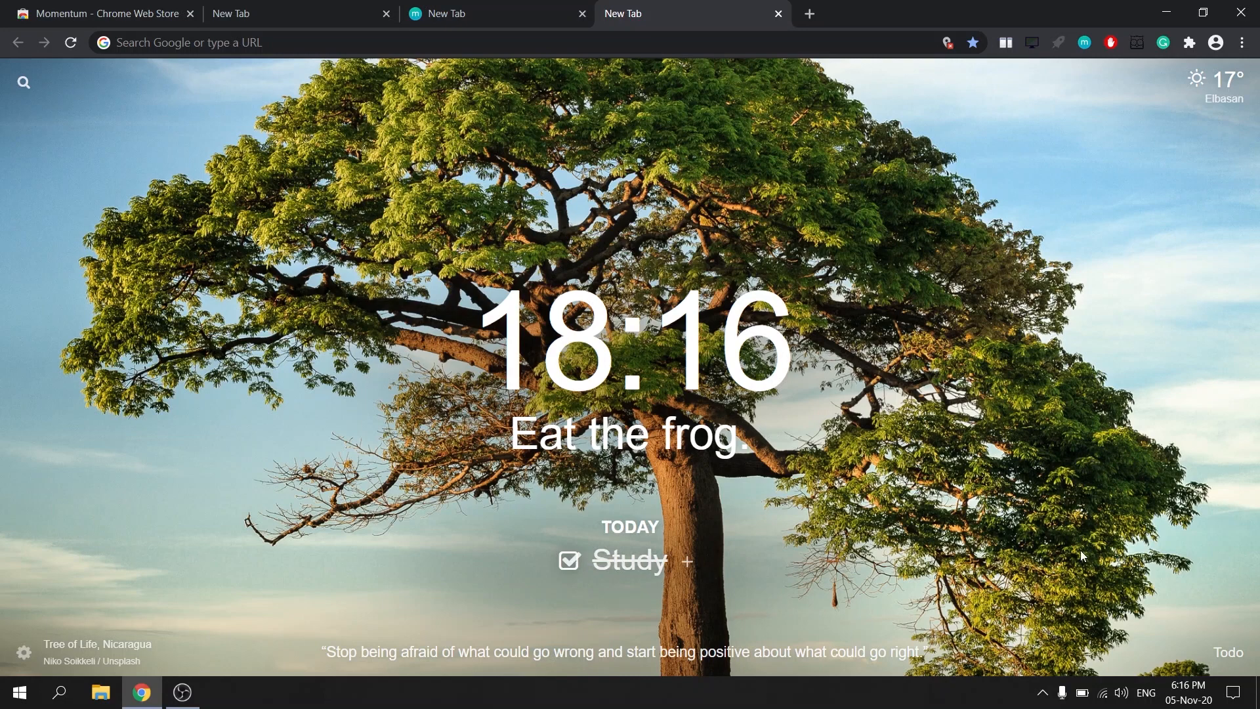
pyautogui.click(1227, 652)
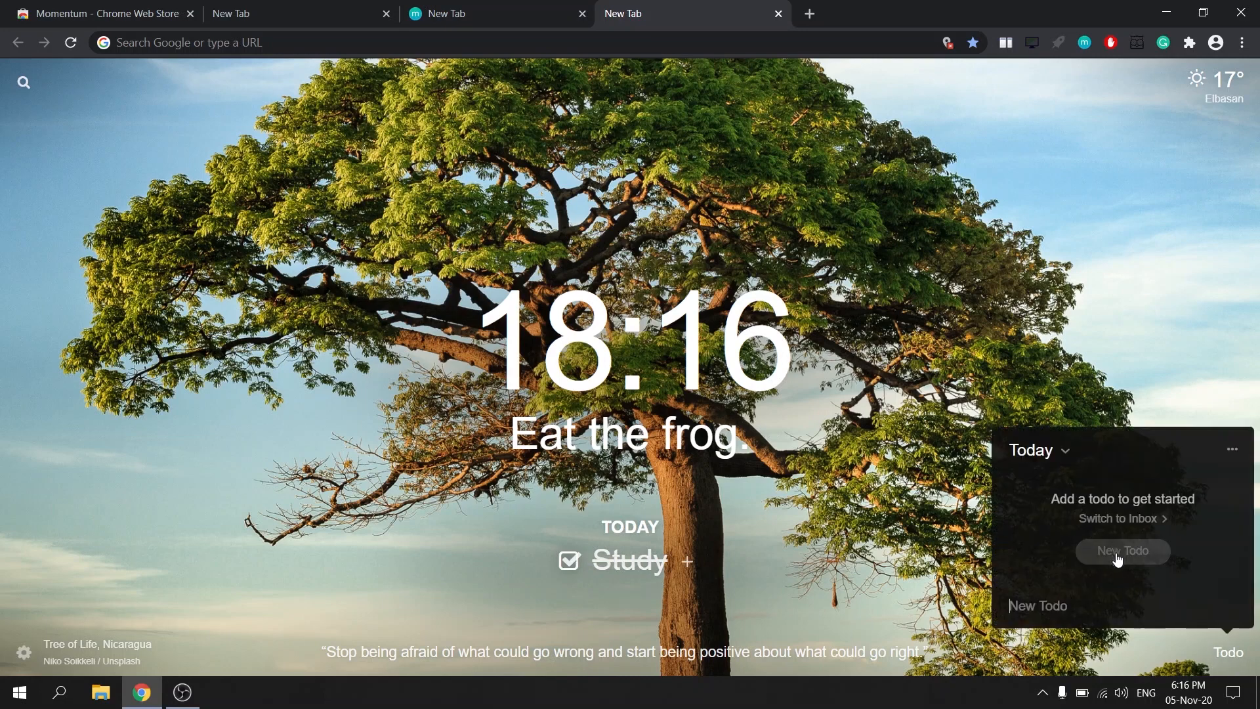
# Add Work and Study to the to-do list and tick both off.
pyautogui.click(1121, 551)
pyautogui.write('Study')
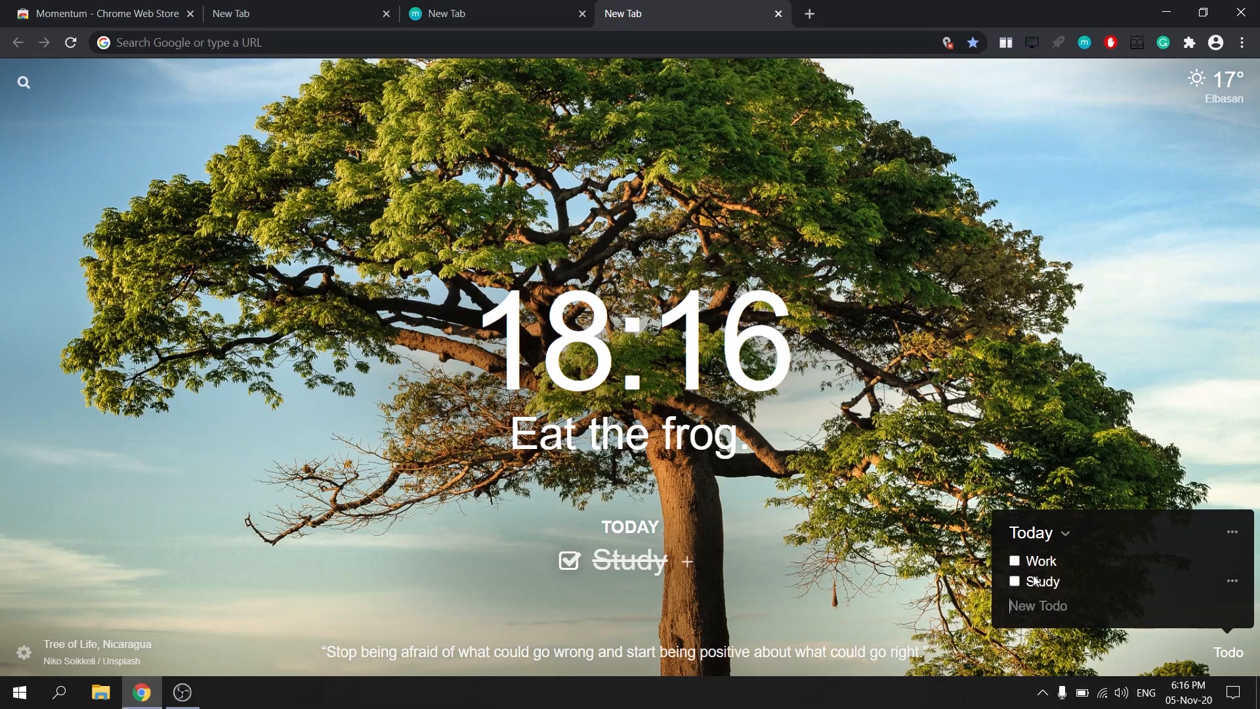
pyautogui.click(1014, 560)
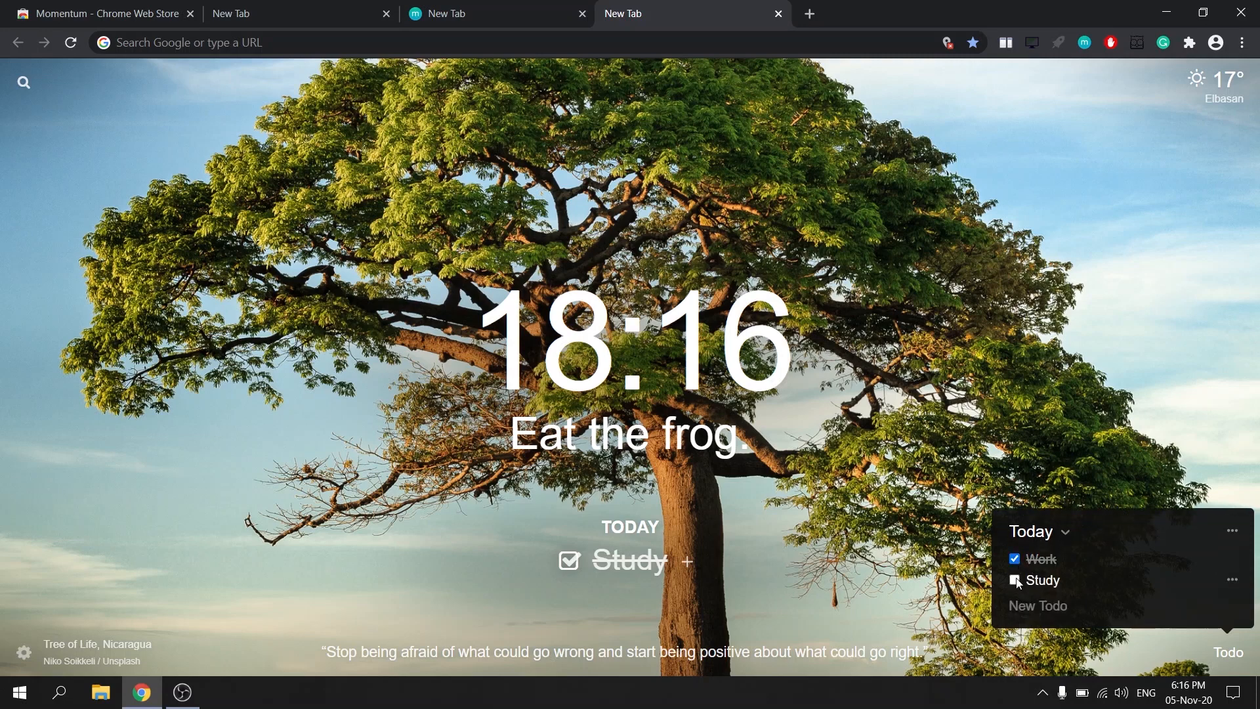
pyautogui.click(1015, 581)
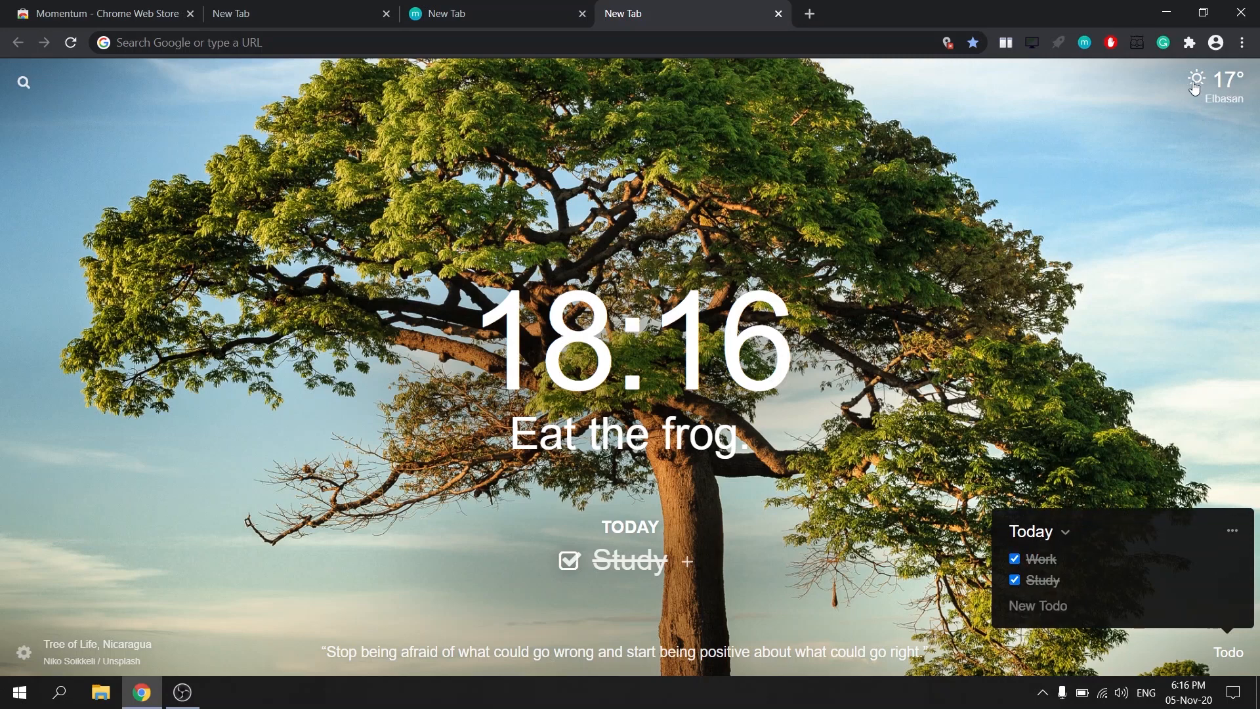
# Glance at Momentum's weather forecast and search, then leave only the Web Store extensions tab.
pyautogui.click(1216, 80)
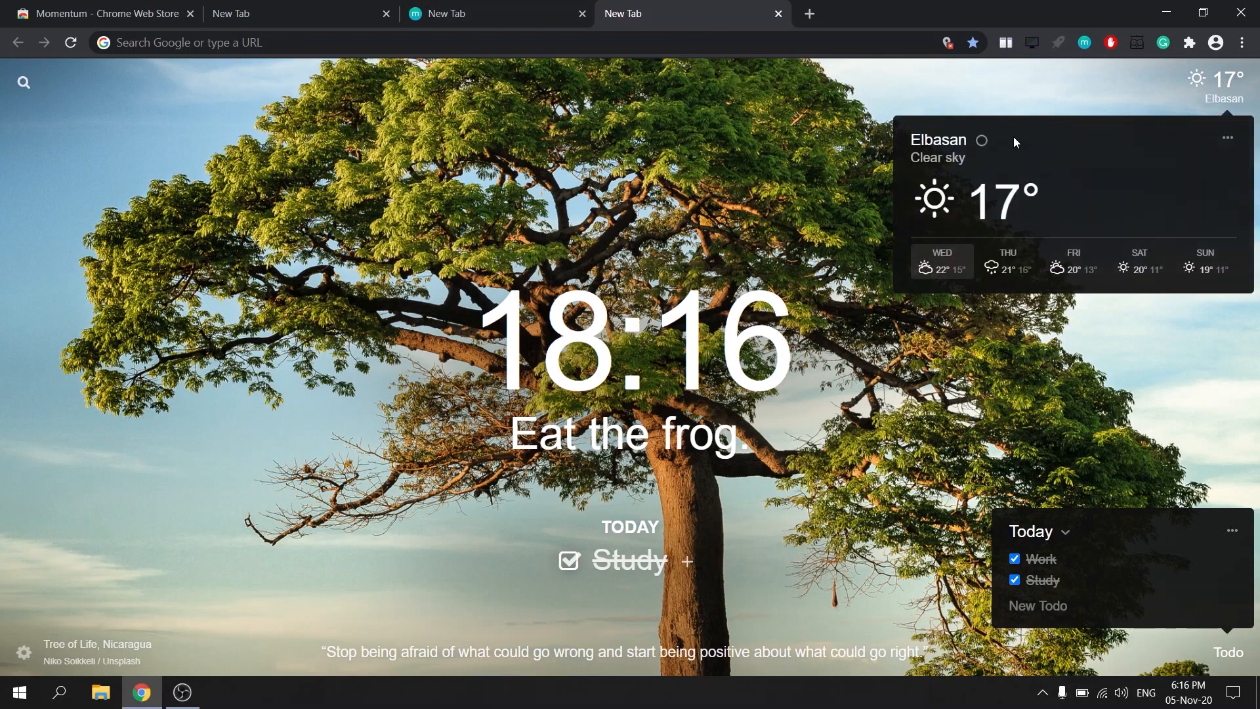
pyautogui.moveTo(816, 185)
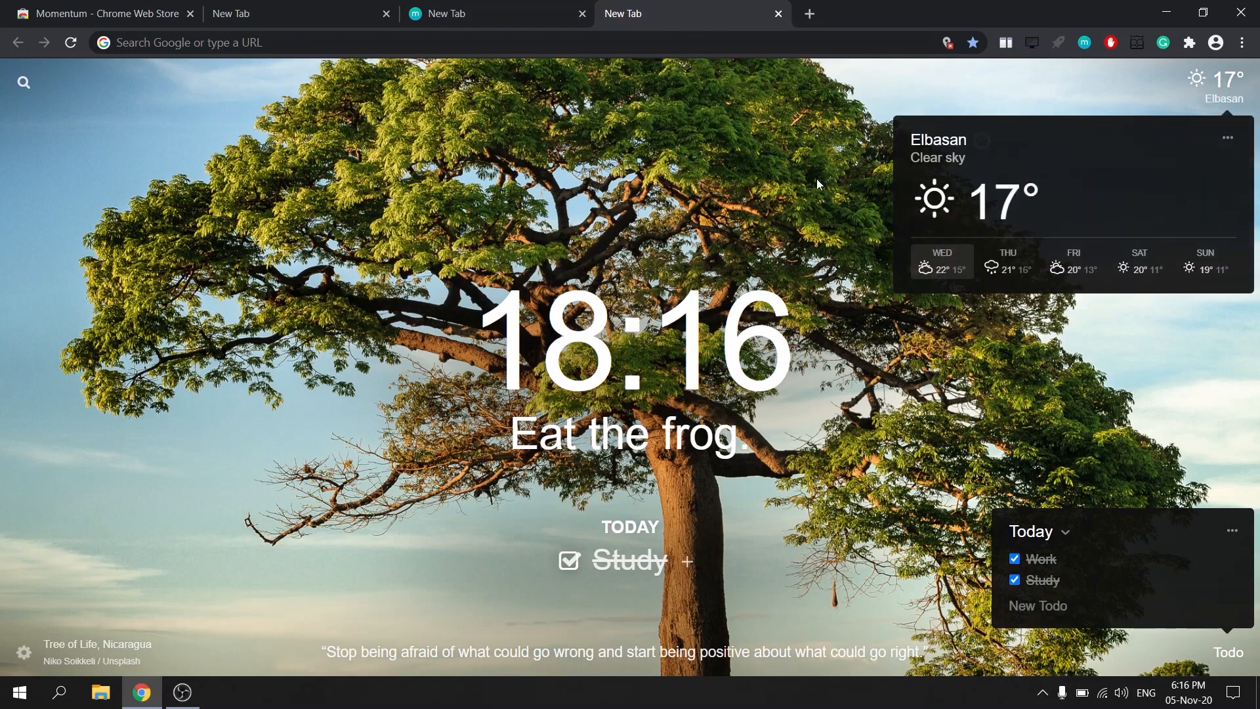
pyautogui.click(24, 82)
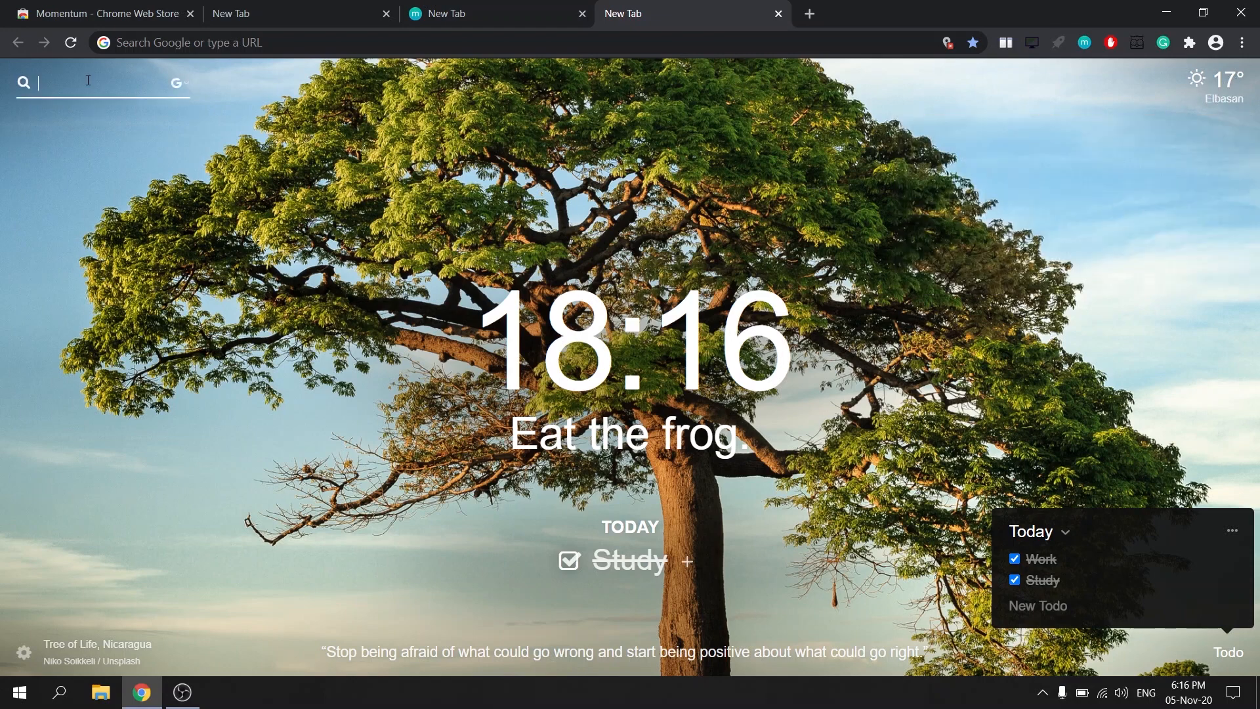
pyautogui.click(176, 83)
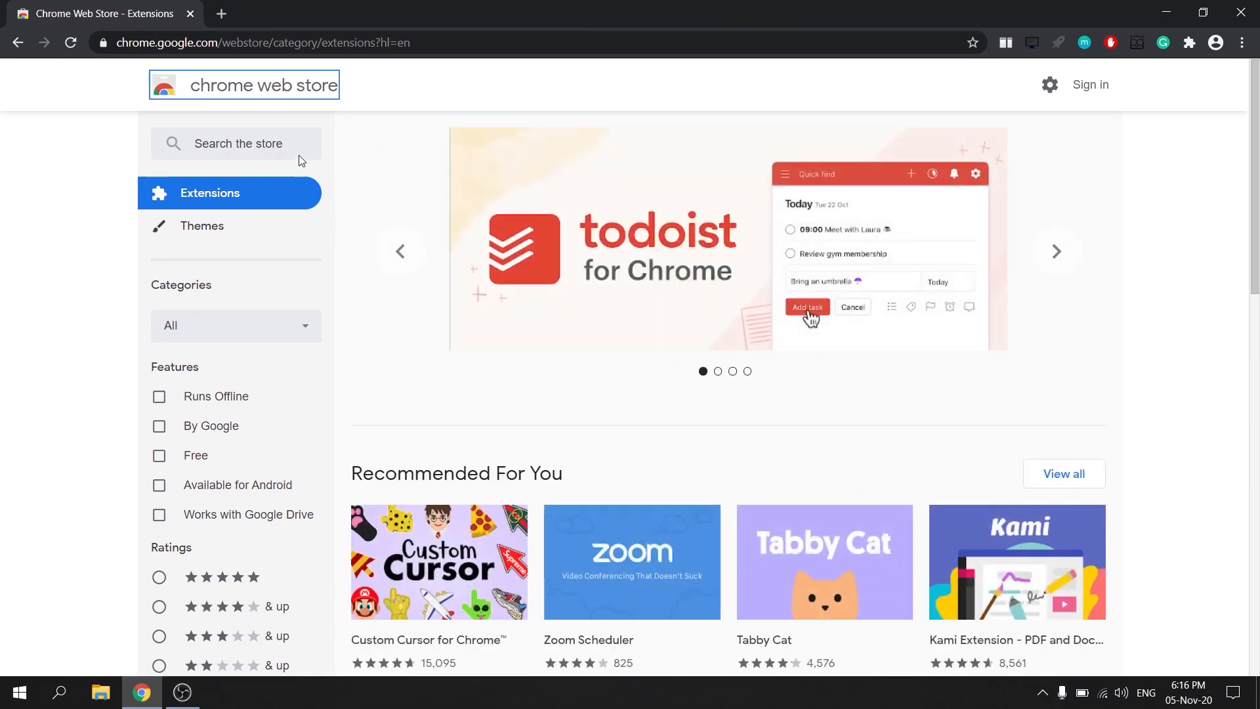
pyautogui.write('a')
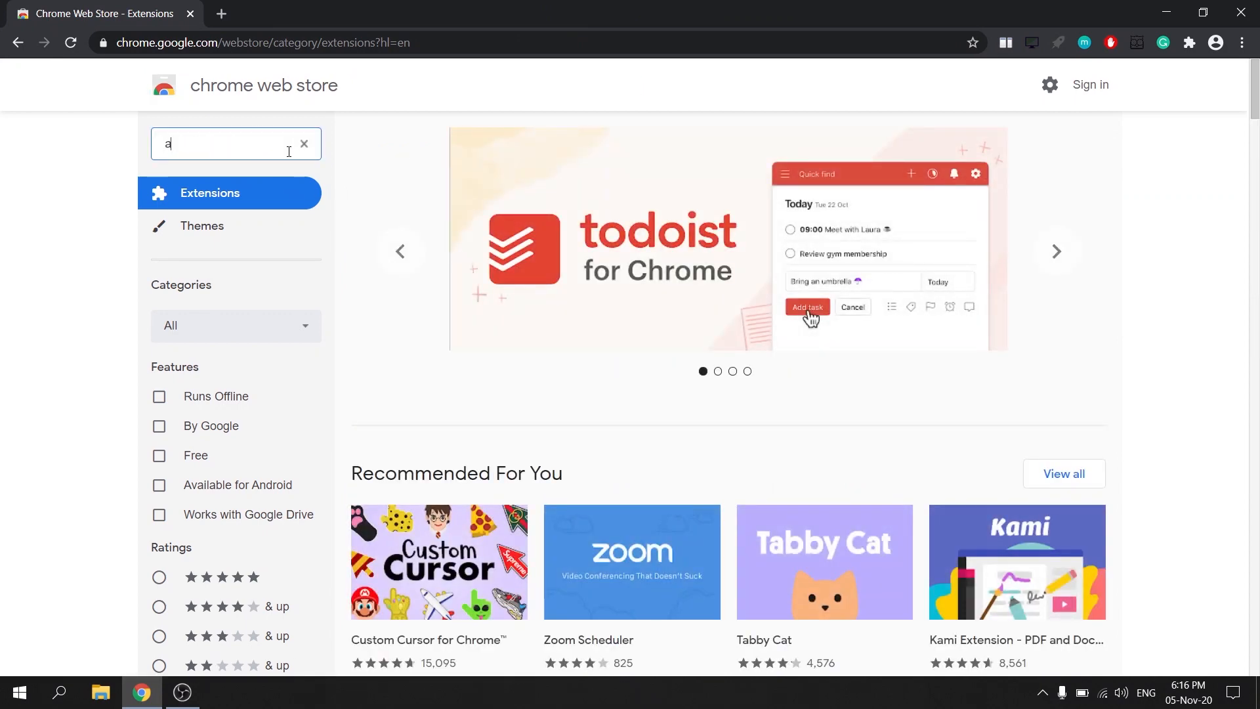
pyautogui.write('ad block')
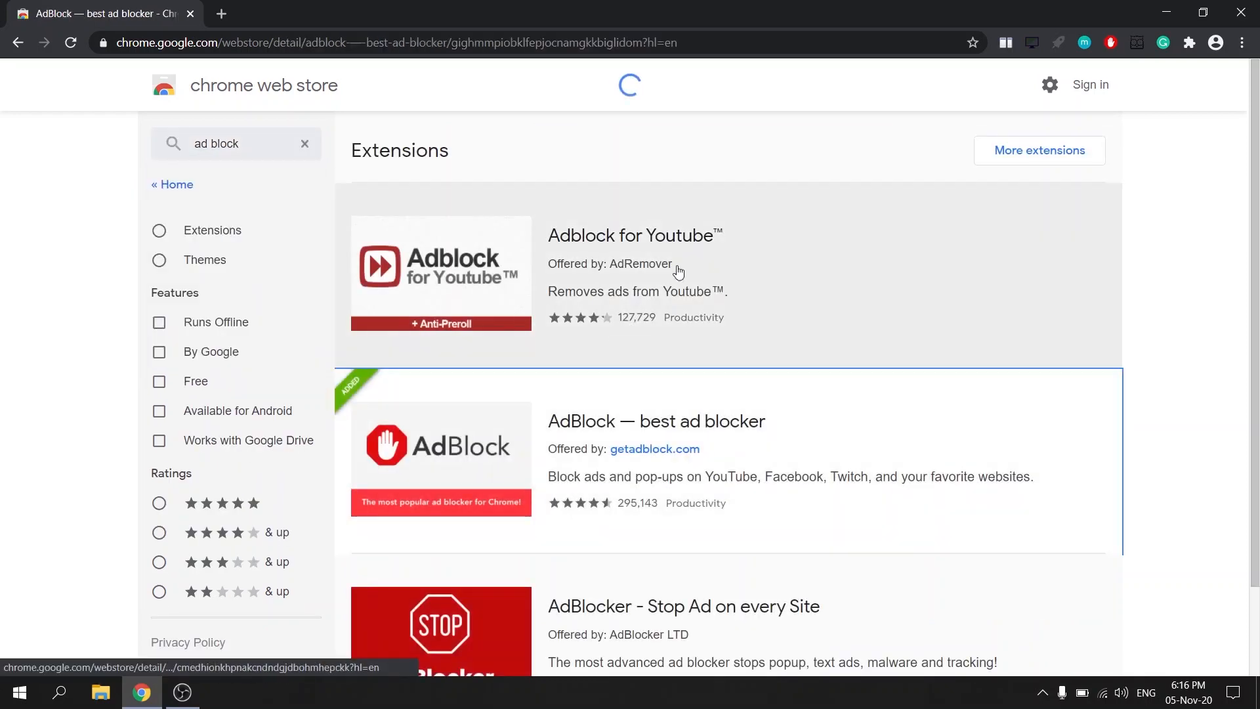
pyautogui.click(656, 422)
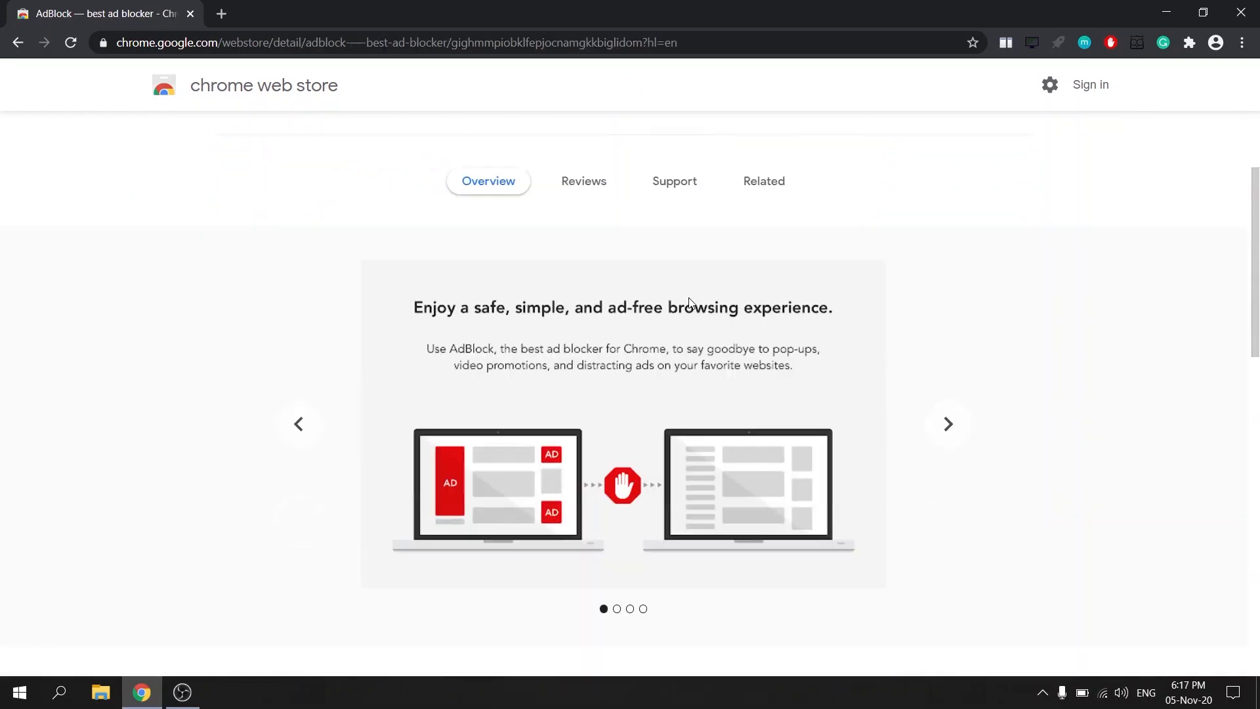
pyautogui.click(947, 423)
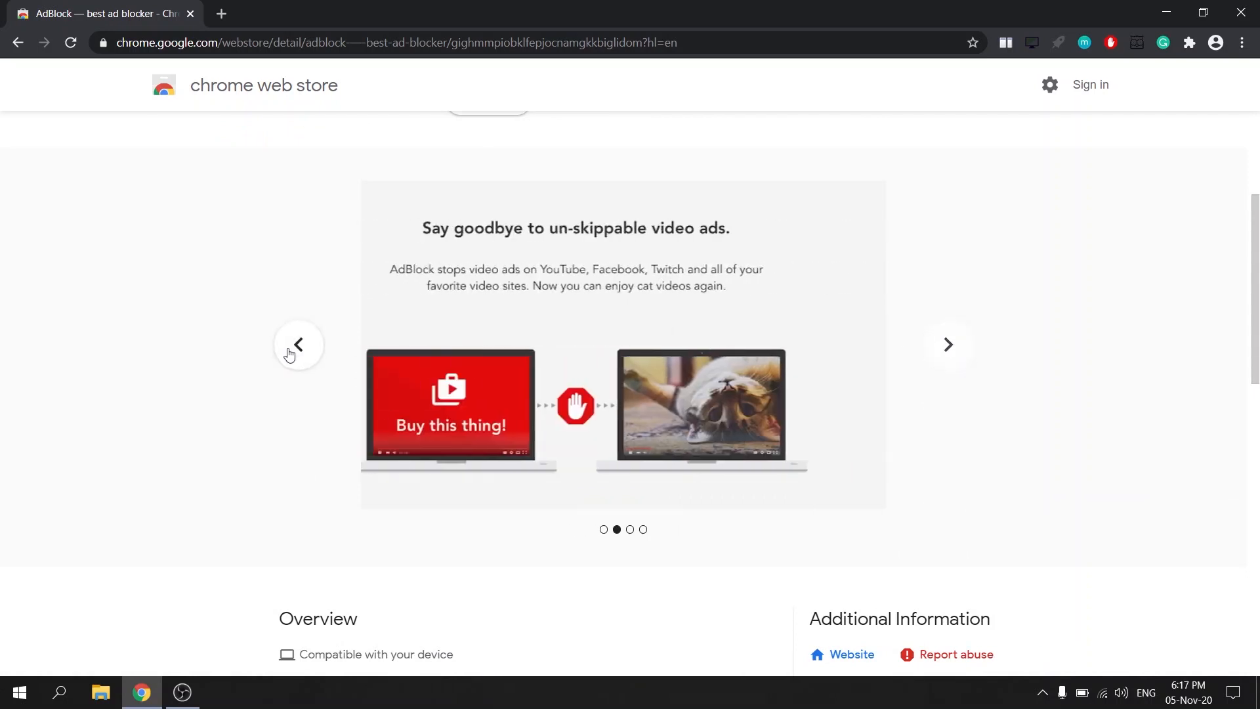
pyautogui.click(1111, 43)
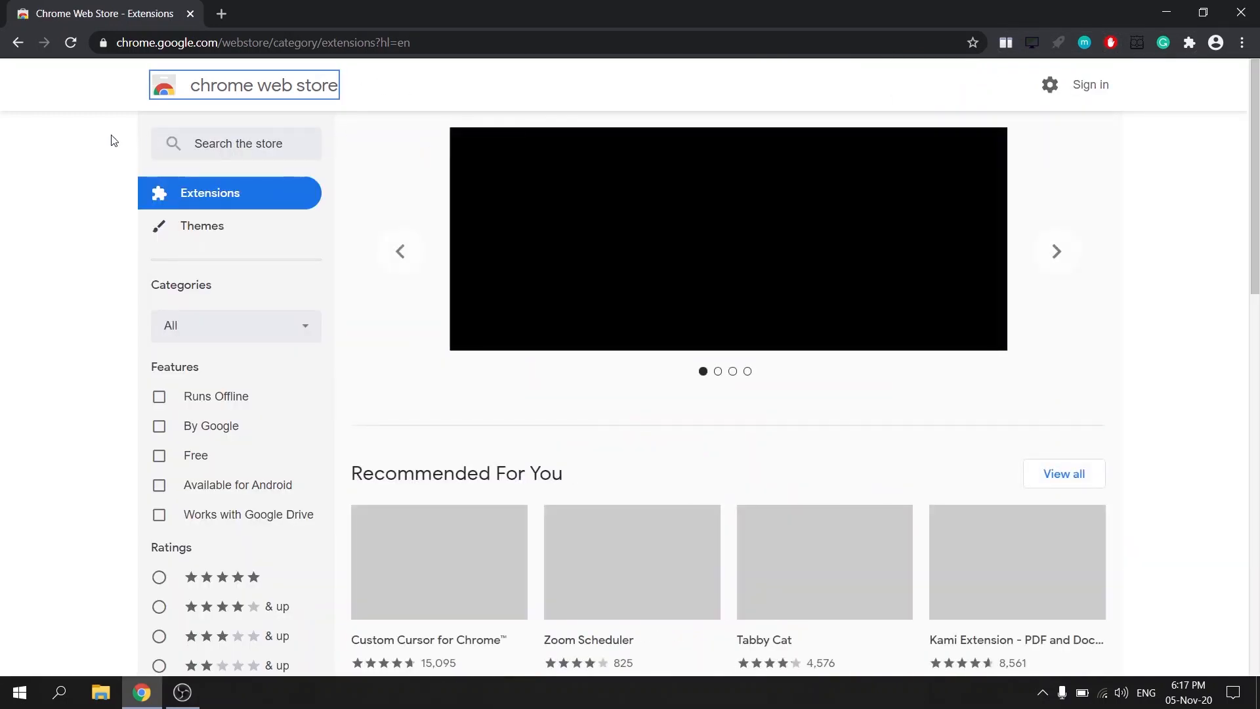
# Search the store for 'dualle', browse Dualless screenshots, and open a new tab.
pyautogui.write('dualle')
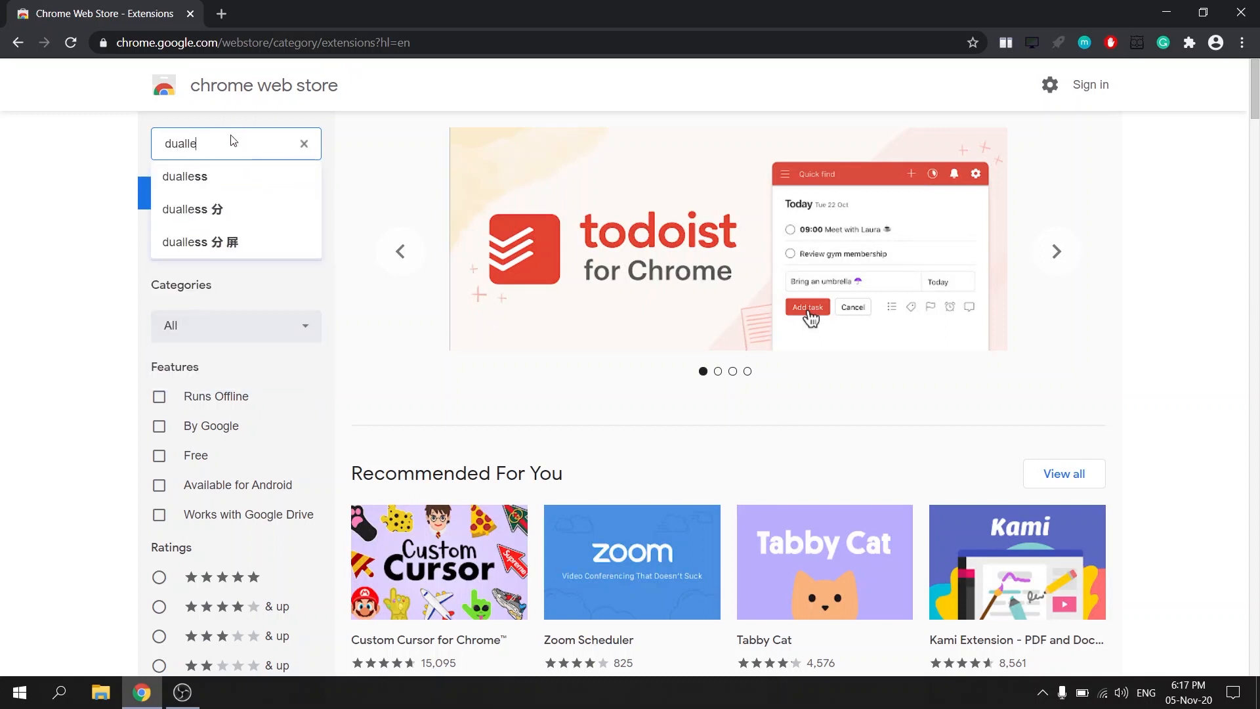
pyautogui.click(184, 176)
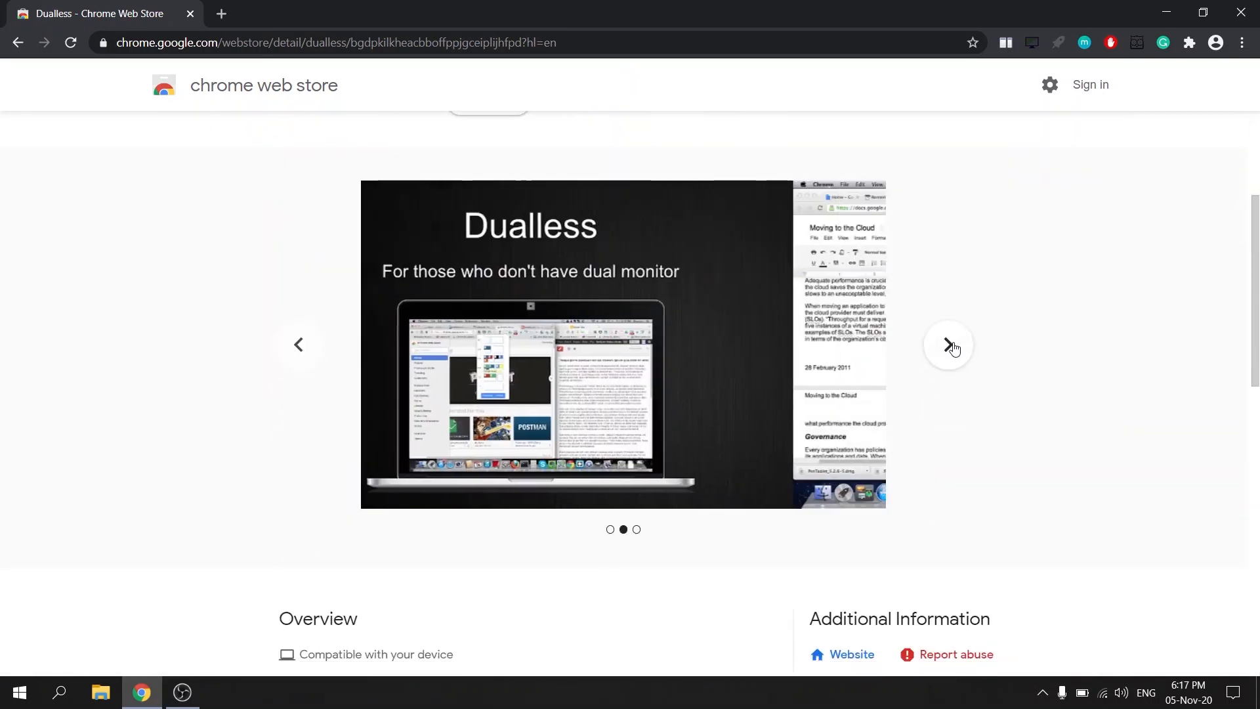
pyautogui.click(948, 345)
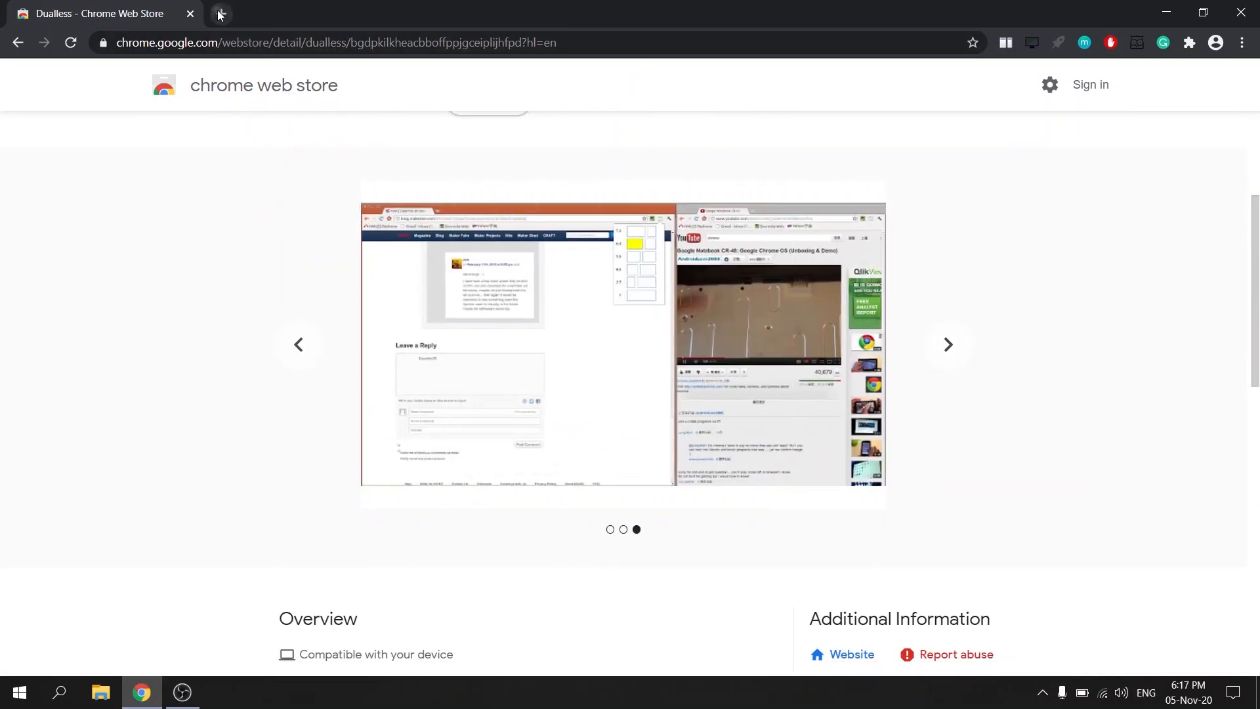
pyautogui.click(220, 14)
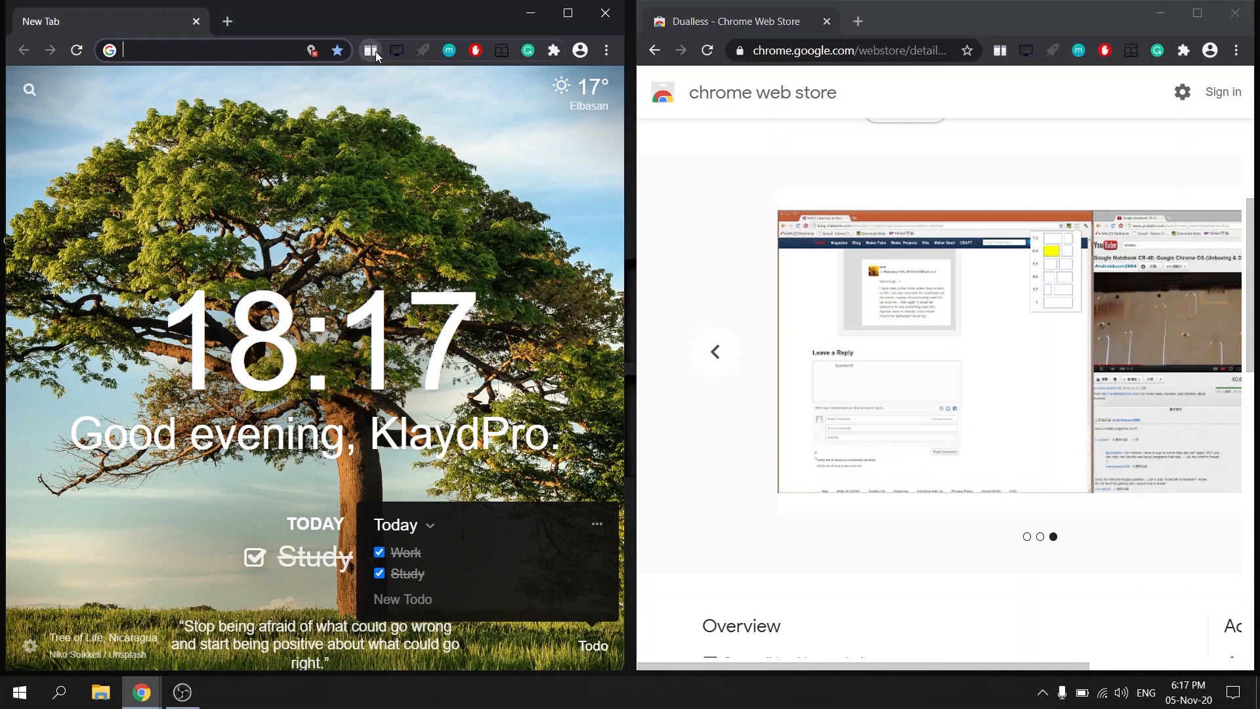
# Use the Dualless toolbar menu to split the windows and merge them back.
pyautogui.click(369, 50)
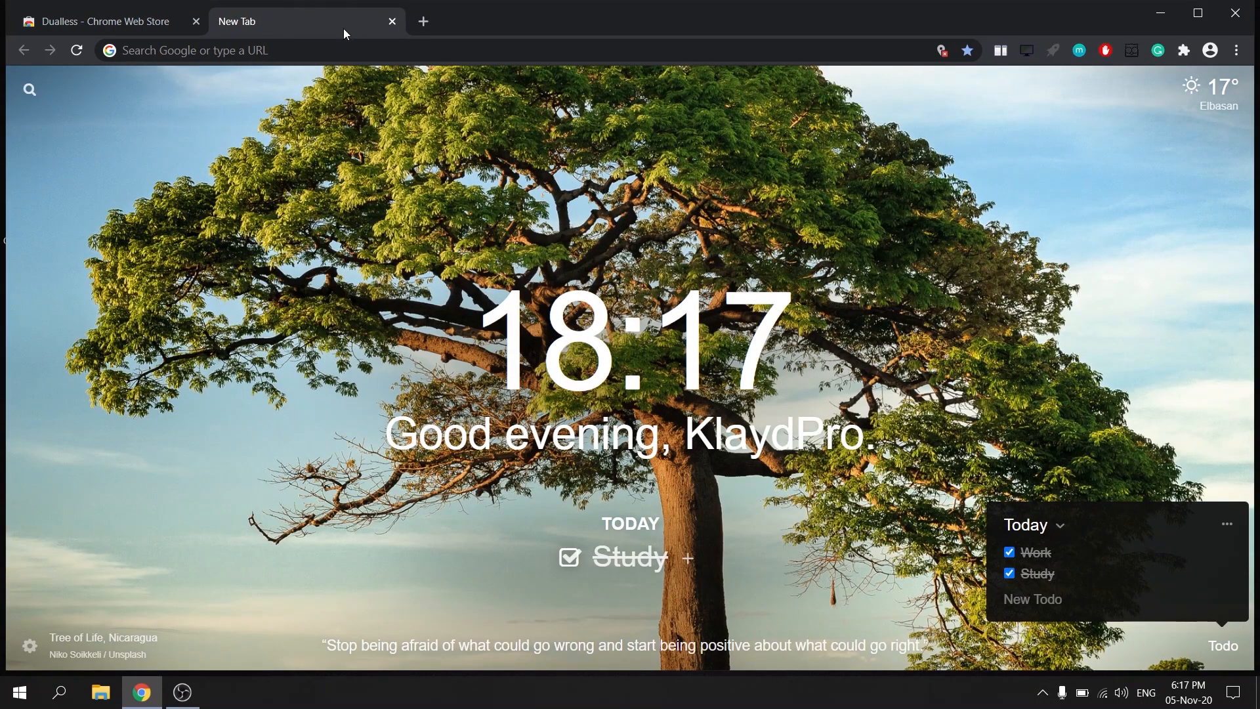
pyautogui.moveTo(119, 15)
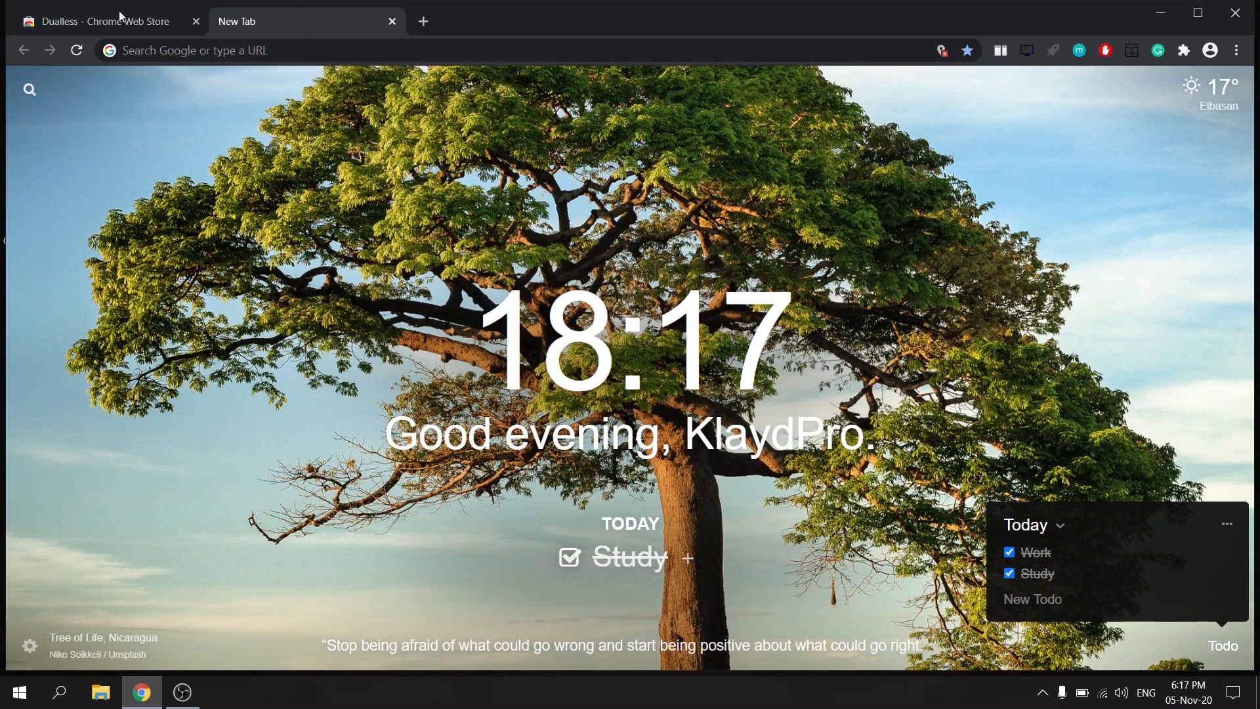
# Return to the store tab, search 'vis' and browse the Visor extension's screenshots.
pyautogui.click(97, 21)
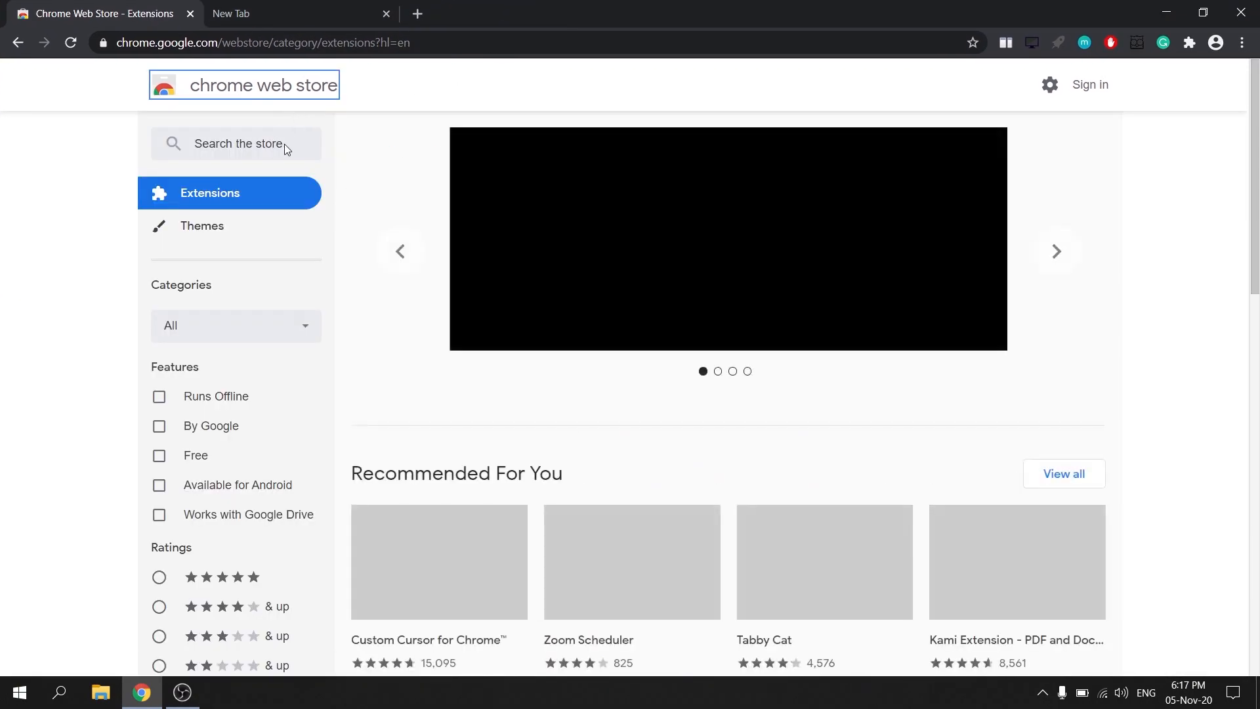
pyautogui.write('vis')
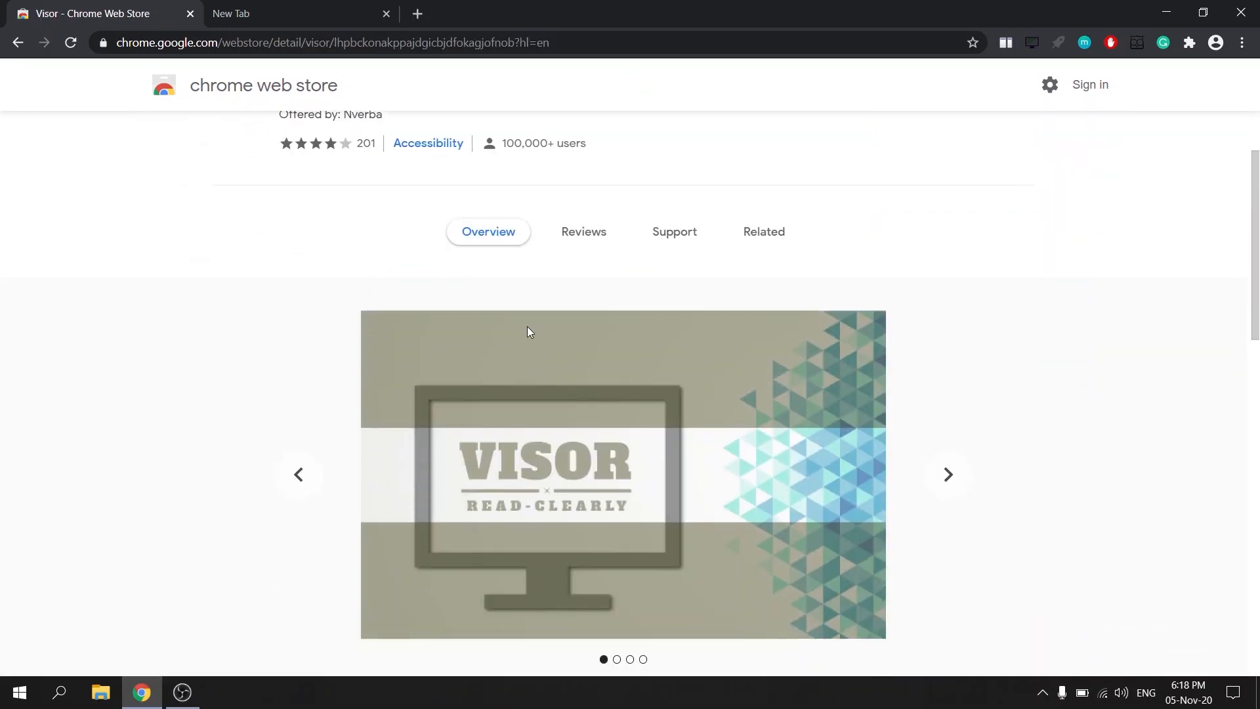
pyautogui.click(948, 474)
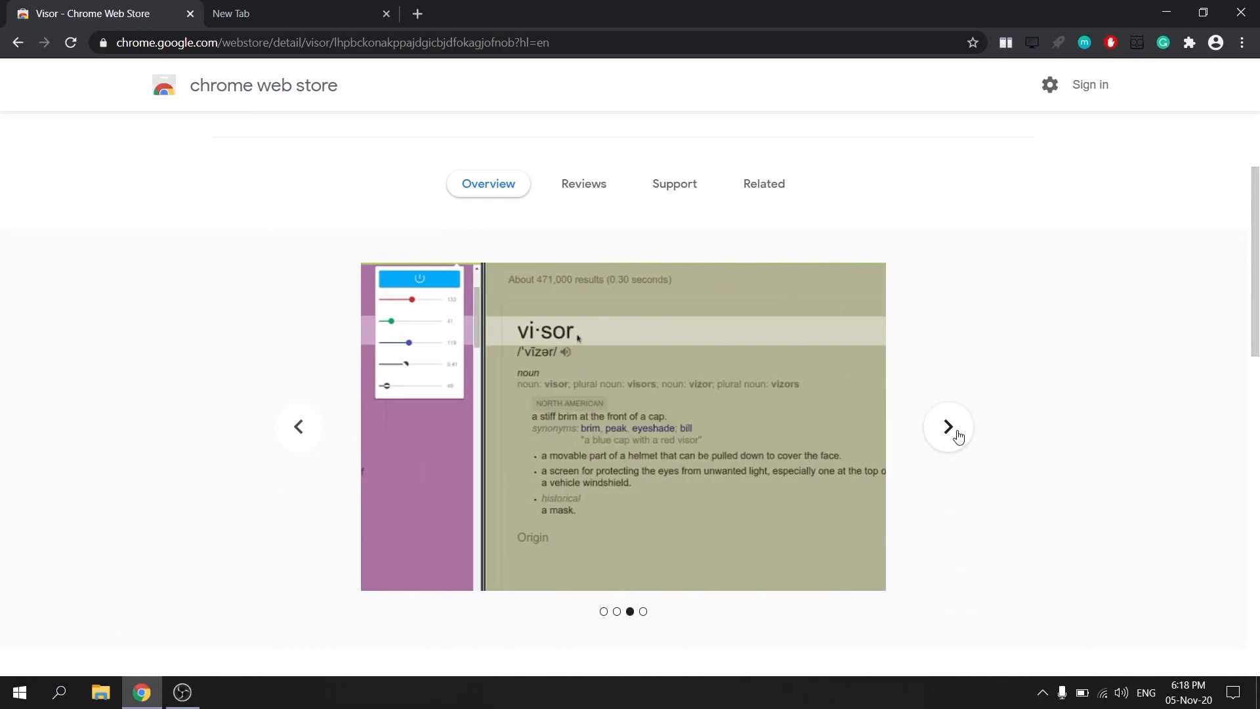
pyautogui.scroll(-3)
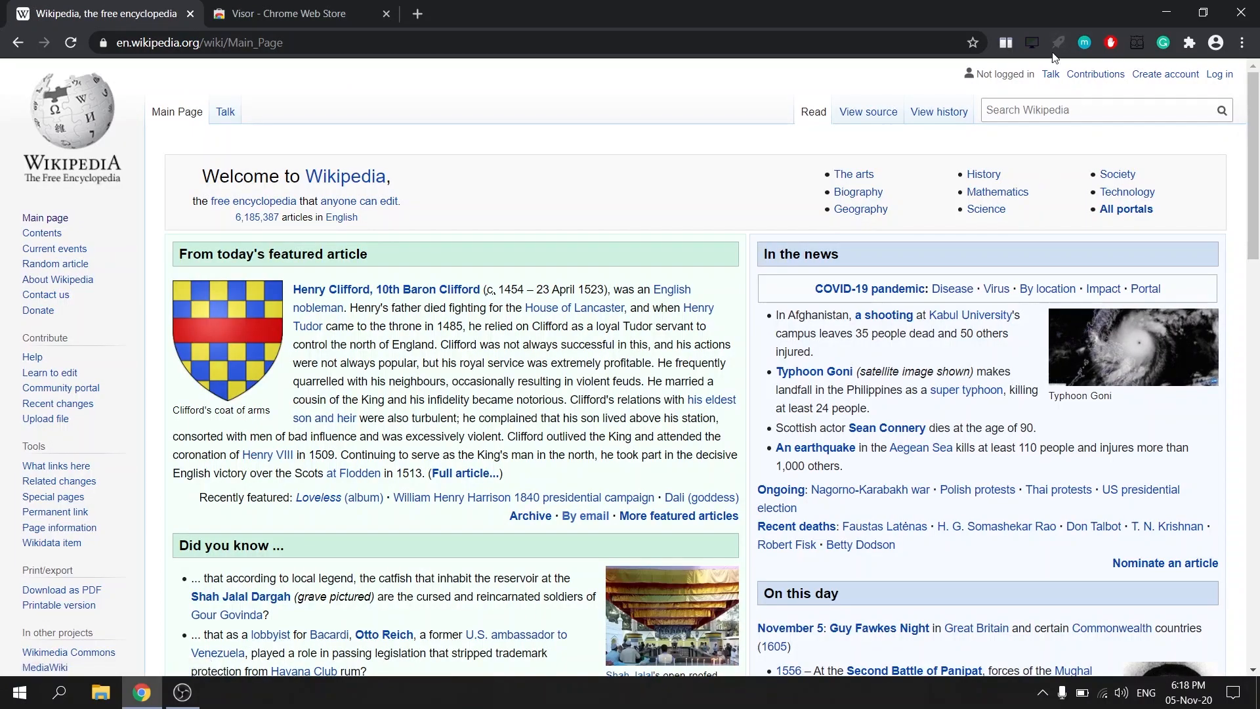
# Turn on Visor's reading band on Wikipedia, narrow it, then return to Visor's store page.
pyautogui.click(1031, 43)
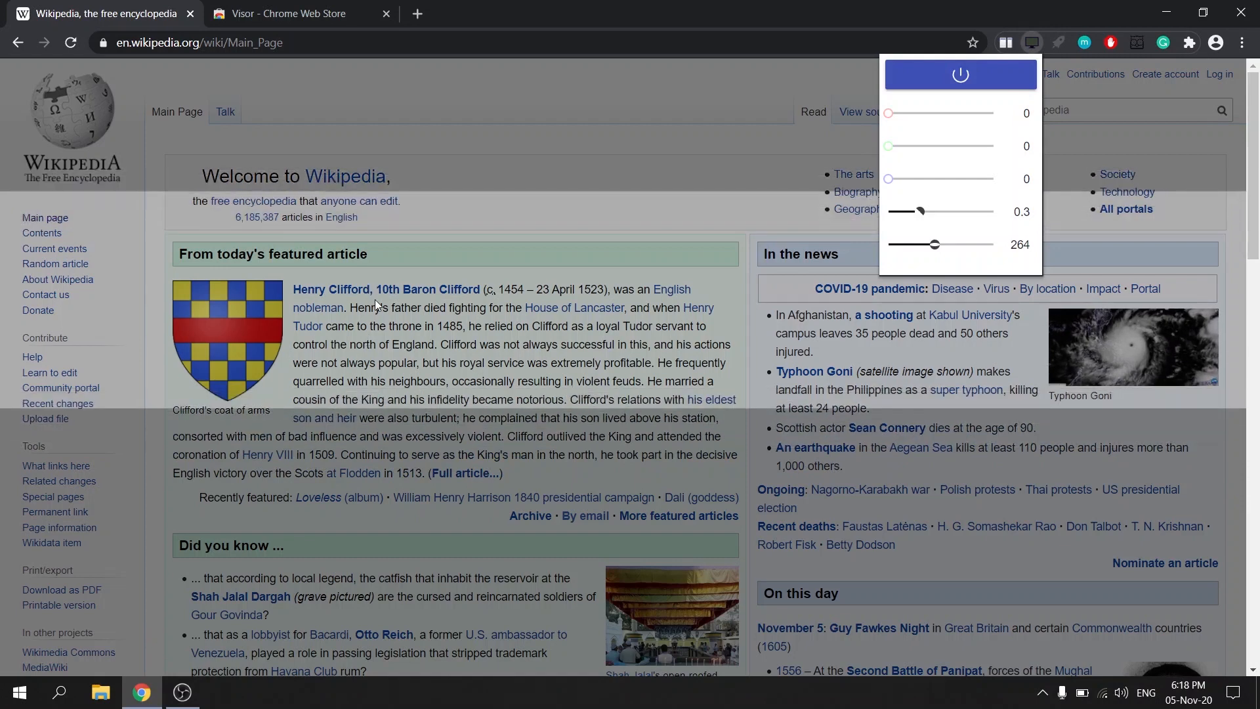
pyautogui.scroll(-3)
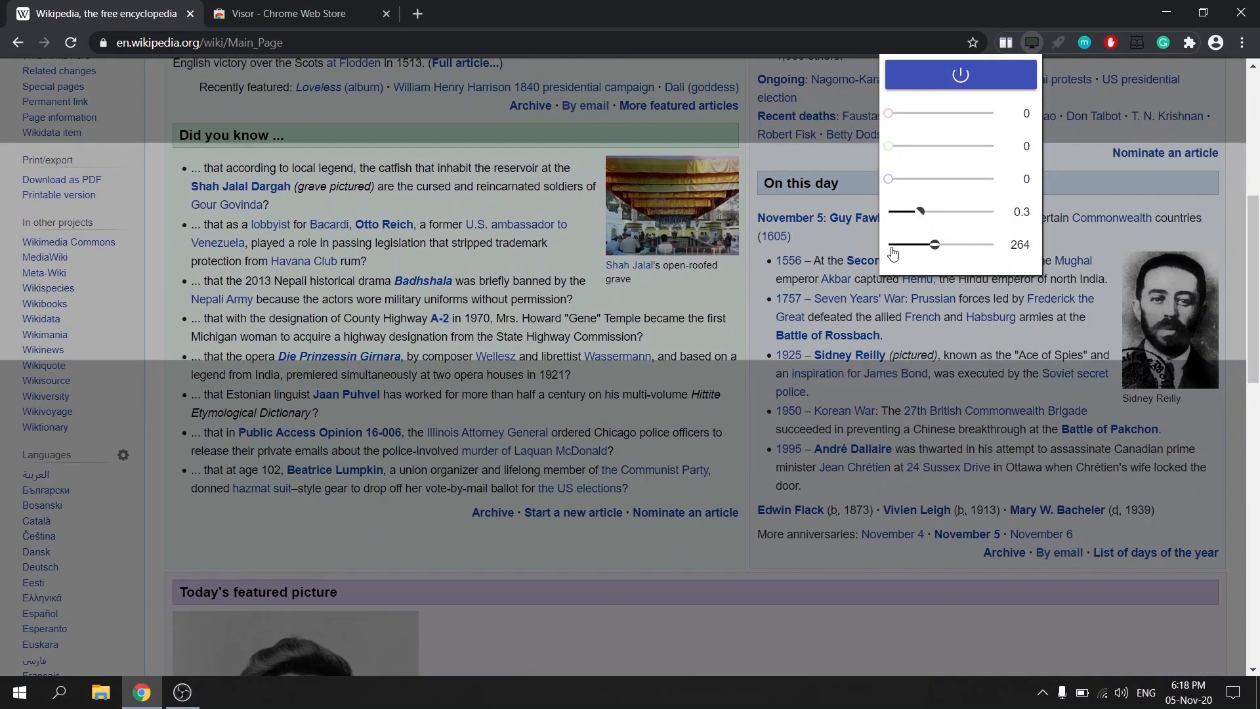
pyautogui.moveTo(934, 244); pyautogui.dragTo(932, 244)
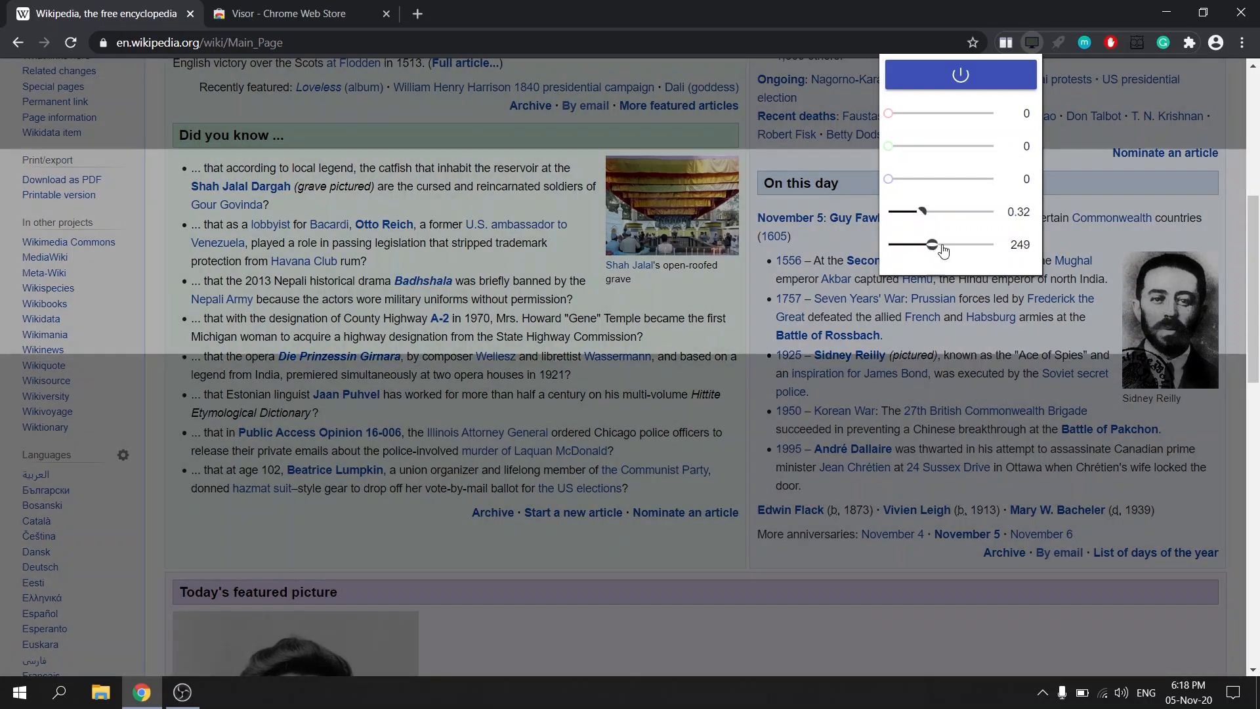
pyautogui.moveTo(933, 244); pyautogui.dragTo(912, 245)
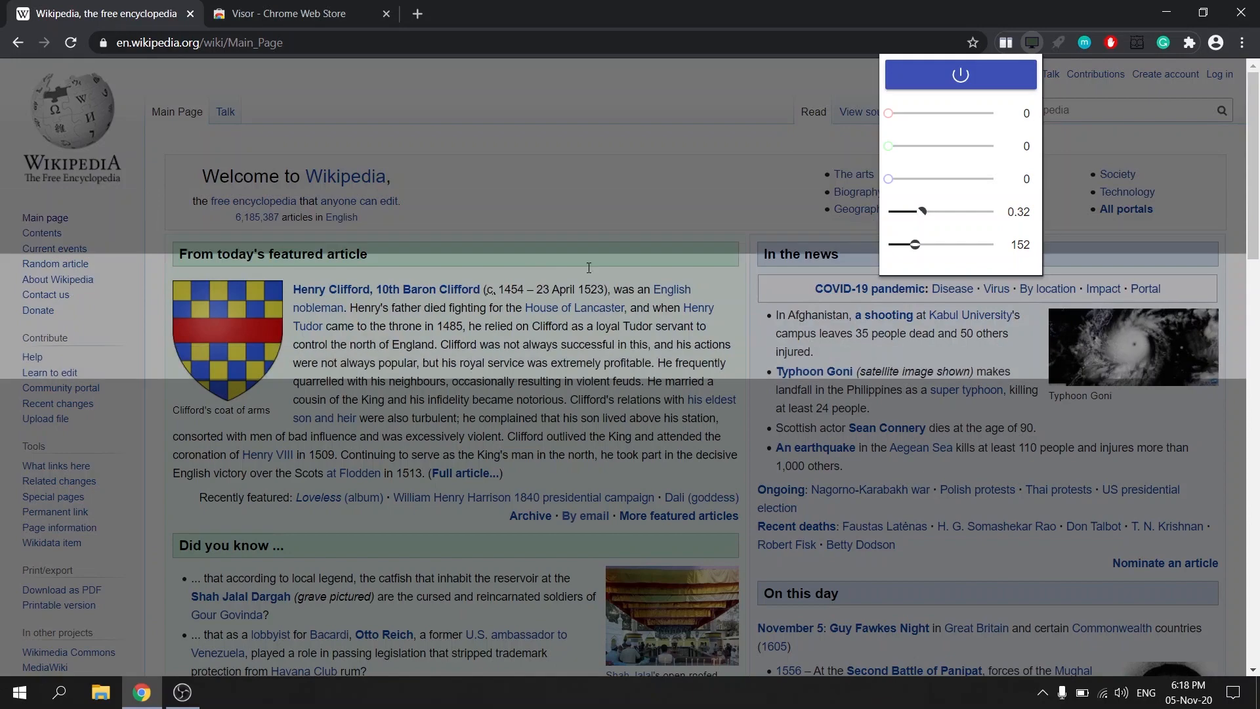
pyautogui.scroll(-3)
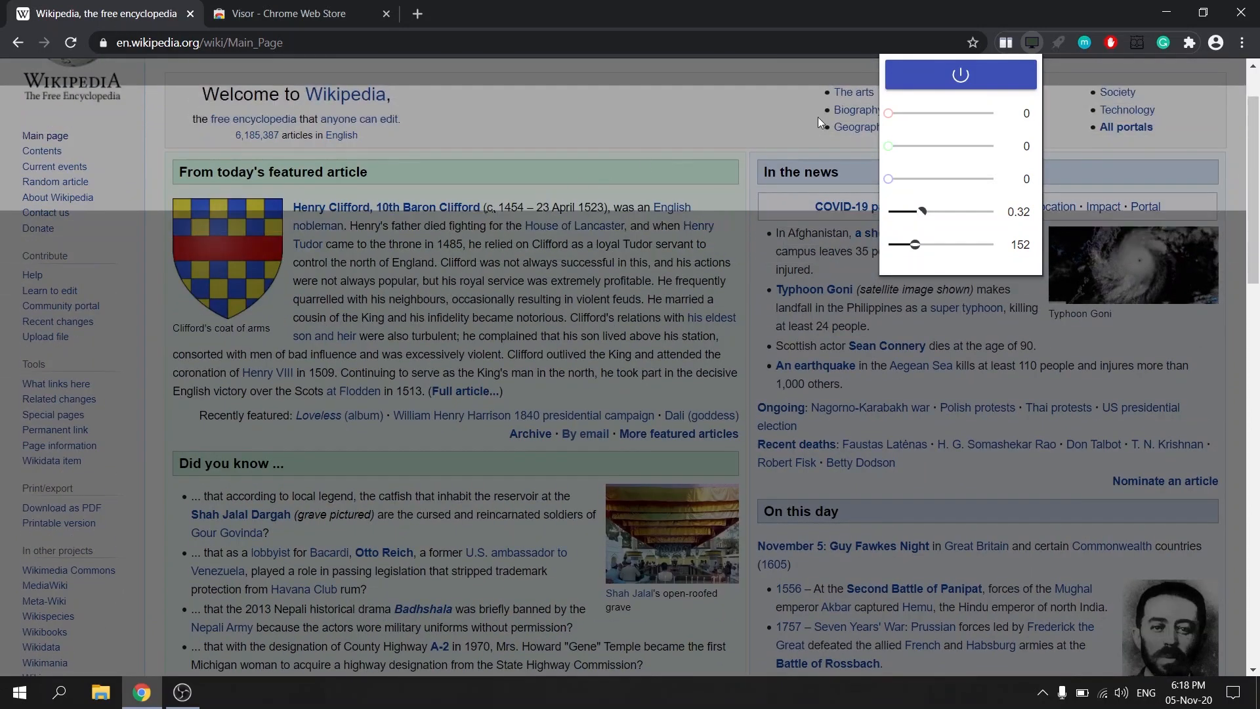
pyautogui.click(290, 13)
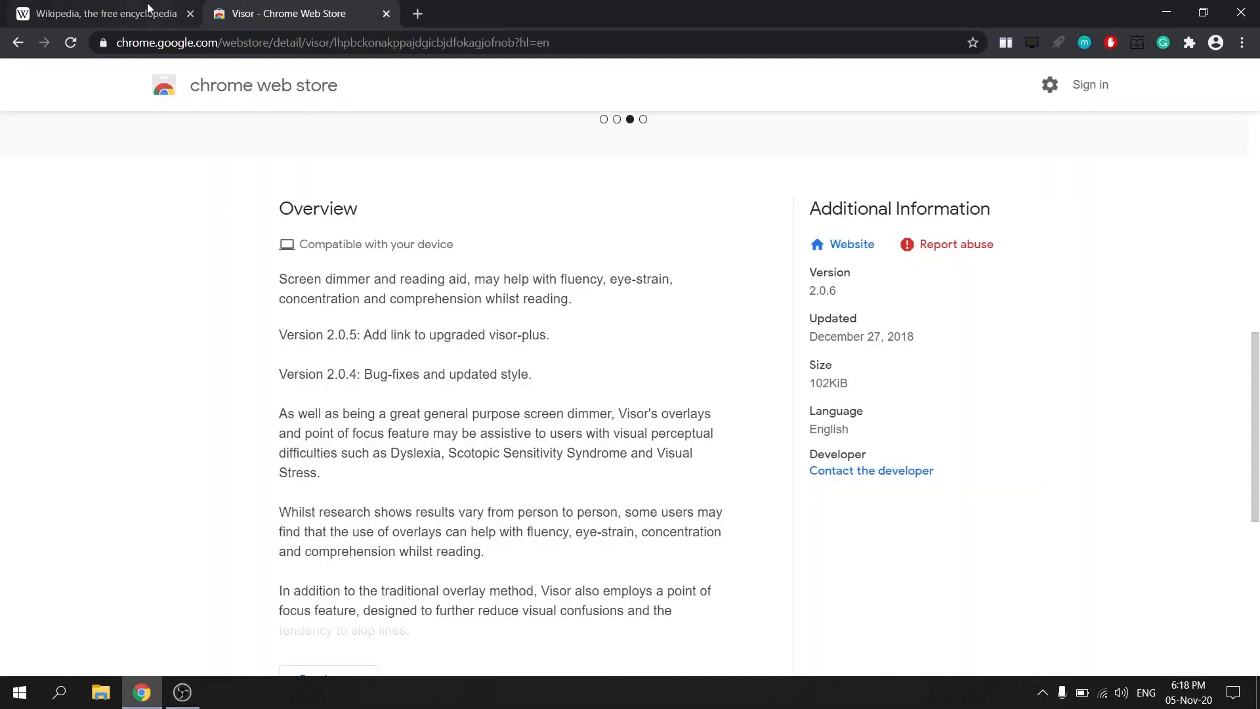
# Search the store for 'mercu' and open Mercury Reader's details page.
pyautogui.click(263, 85)
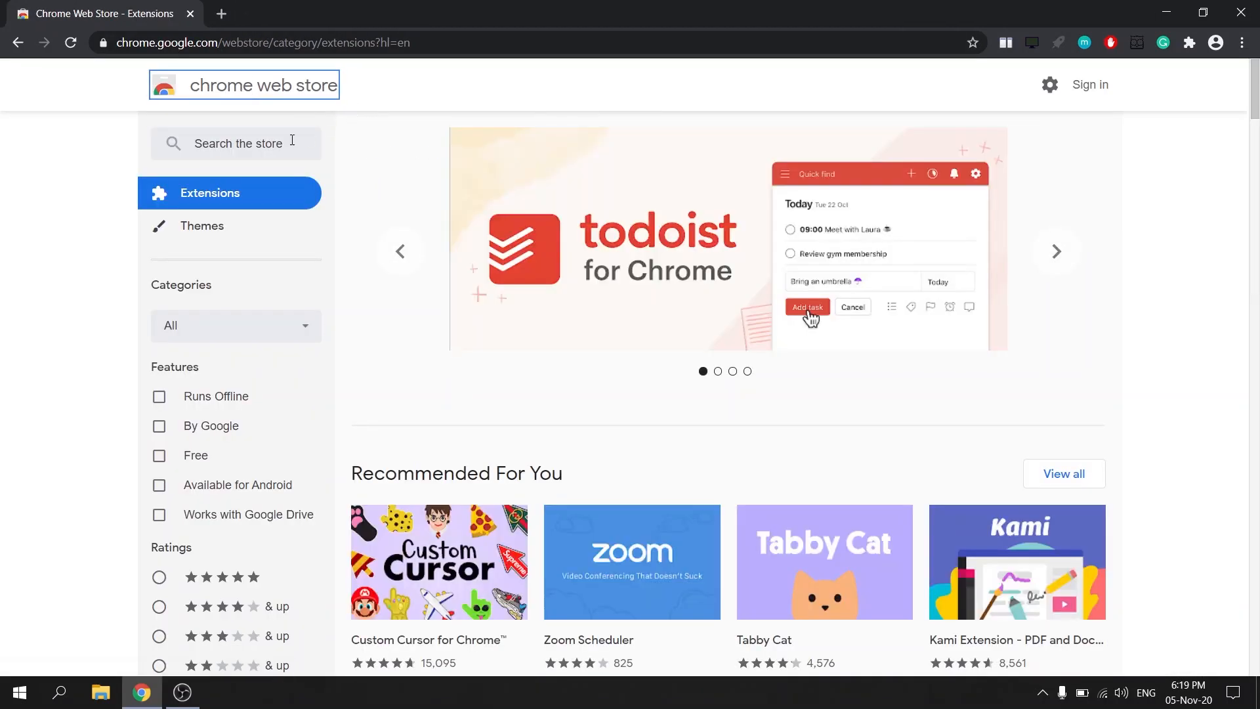
pyautogui.write('mercury reader')
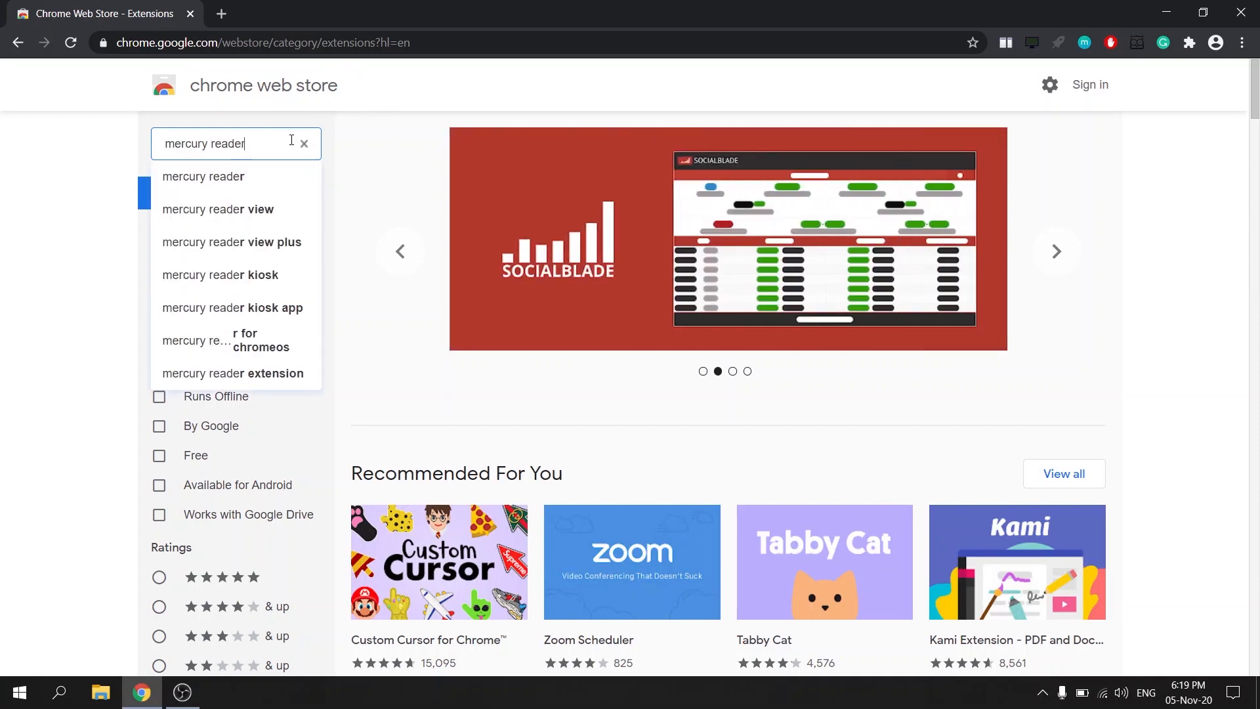
pyautogui.press('Enter')
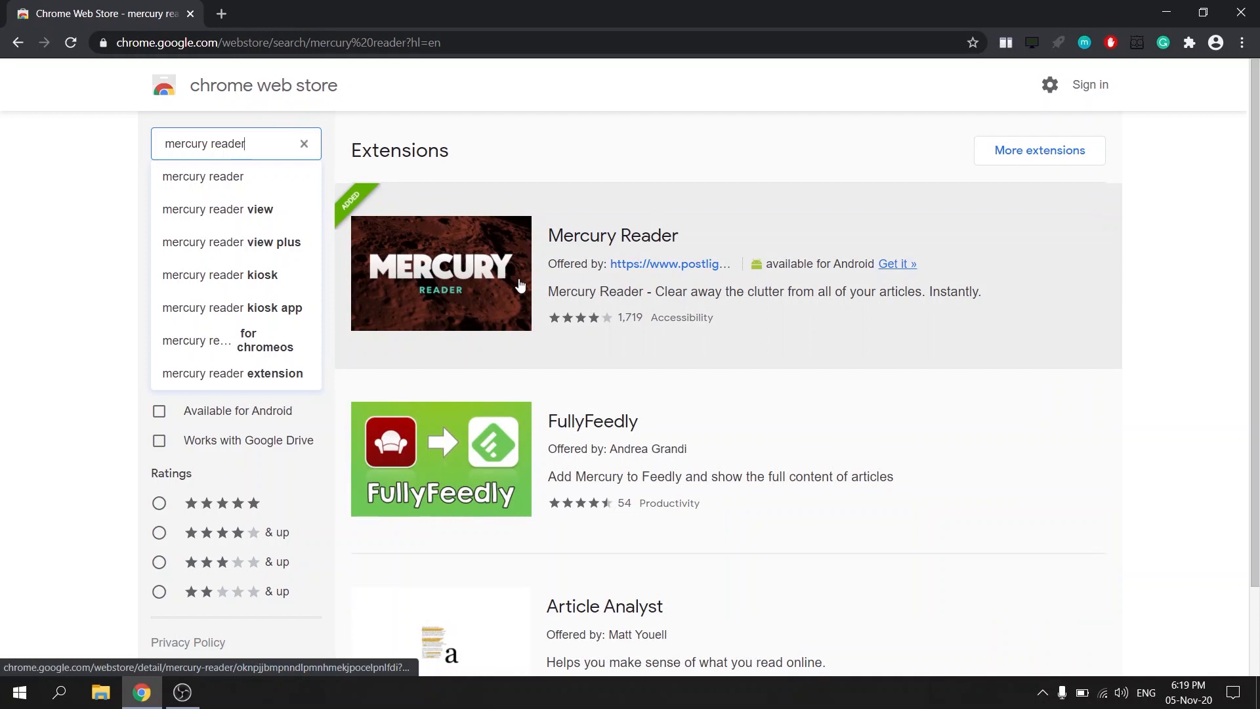
pyautogui.click(441, 273)
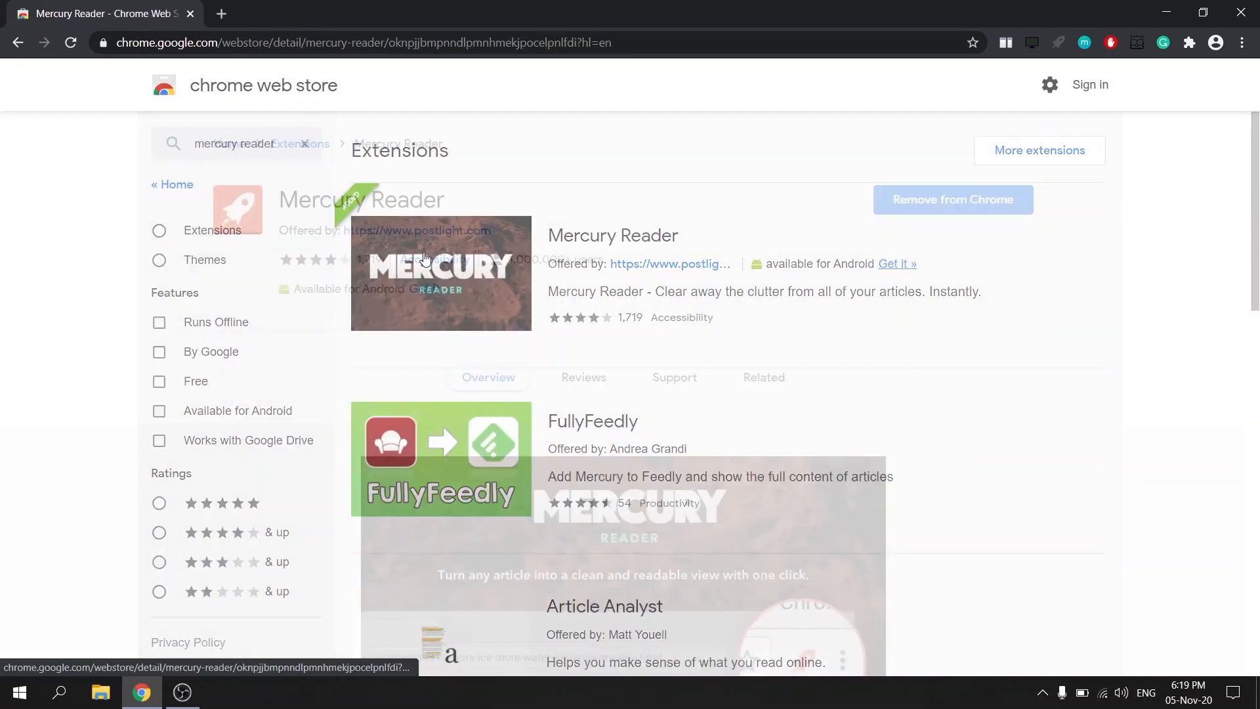
# Scroll through Mercury Reader's store page, then switch to the Wikipedia Main Page.
pyautogui.scroll(-3)
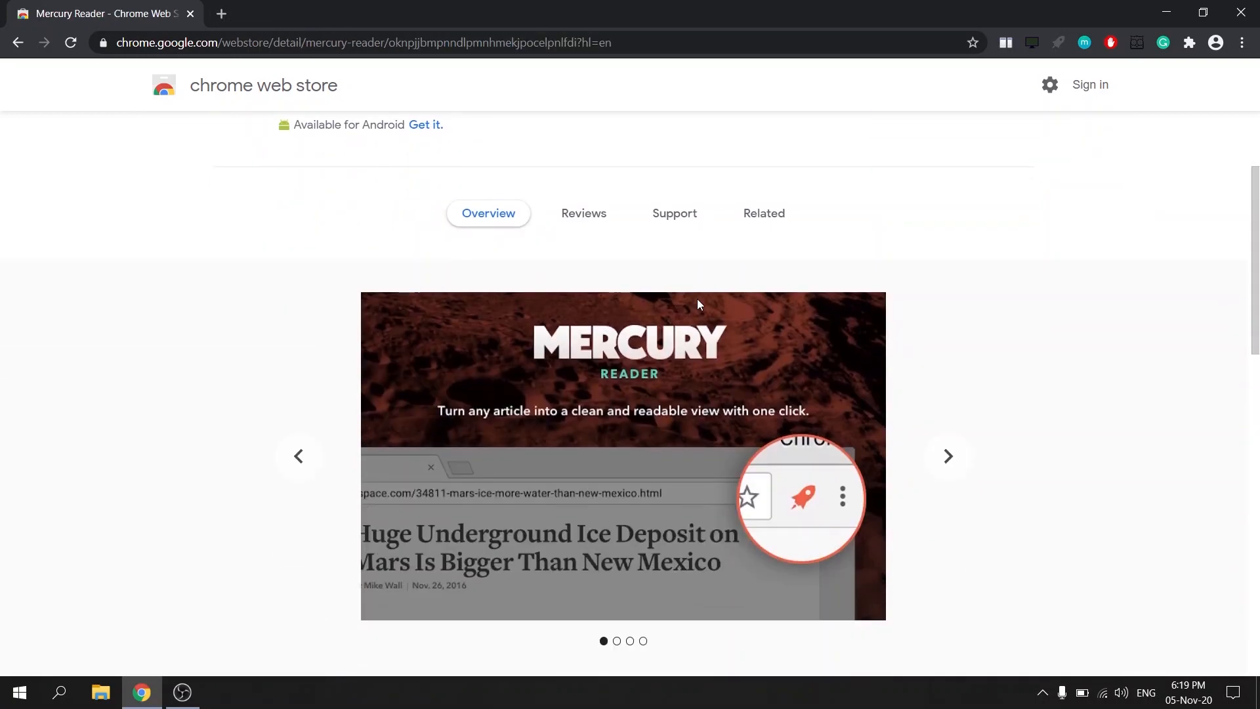
pyautogui.scroll(-3)
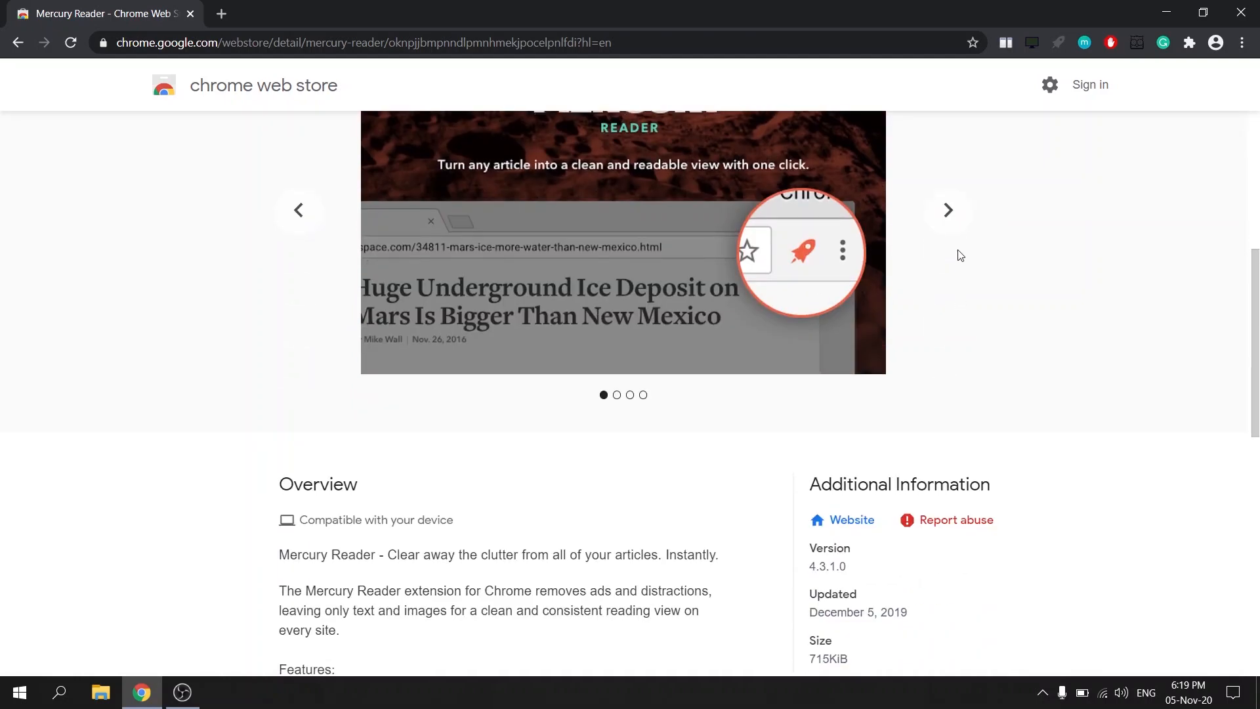
pyautogui.click(416, 14)
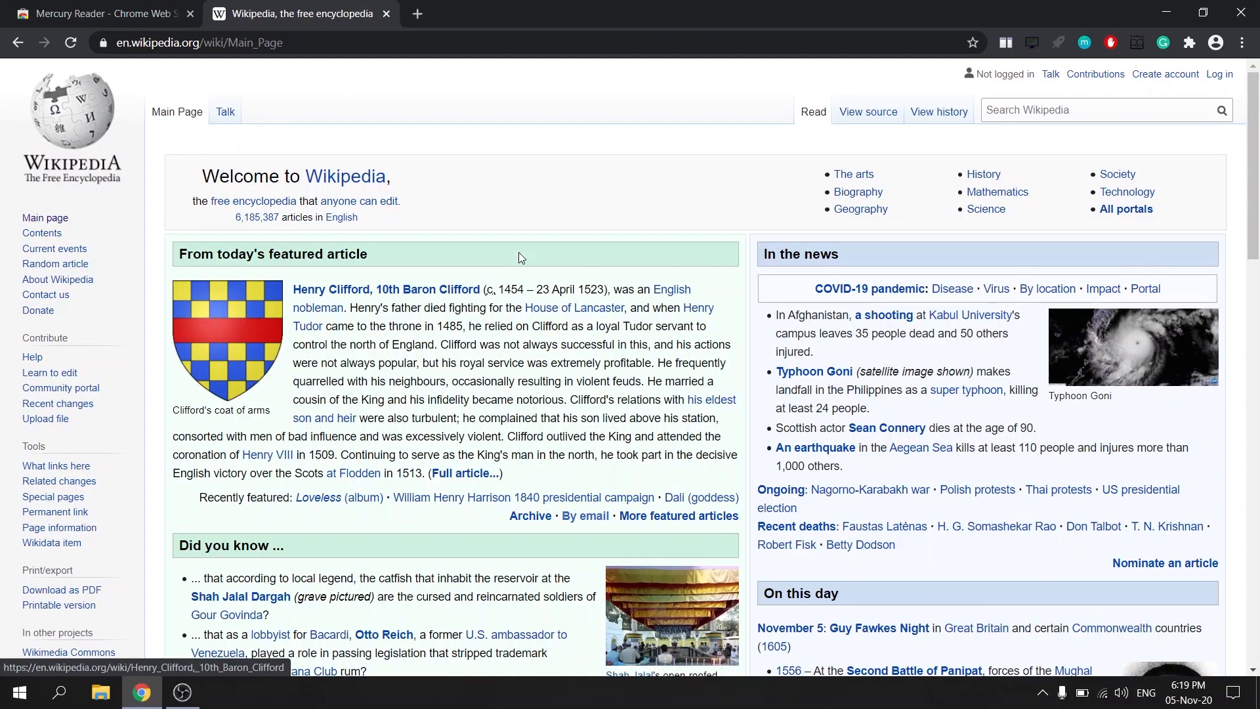
pyautogui.moveTo(1064, 54)
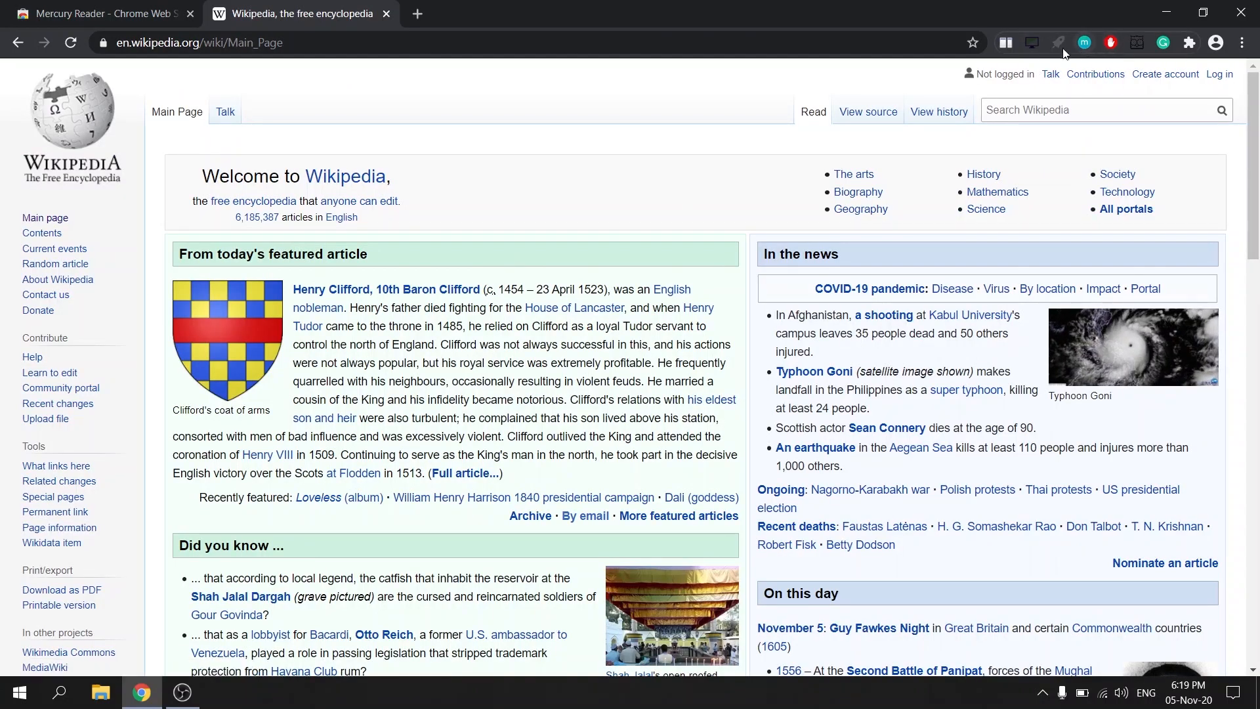
pyautogui.moveTo(799, 273)
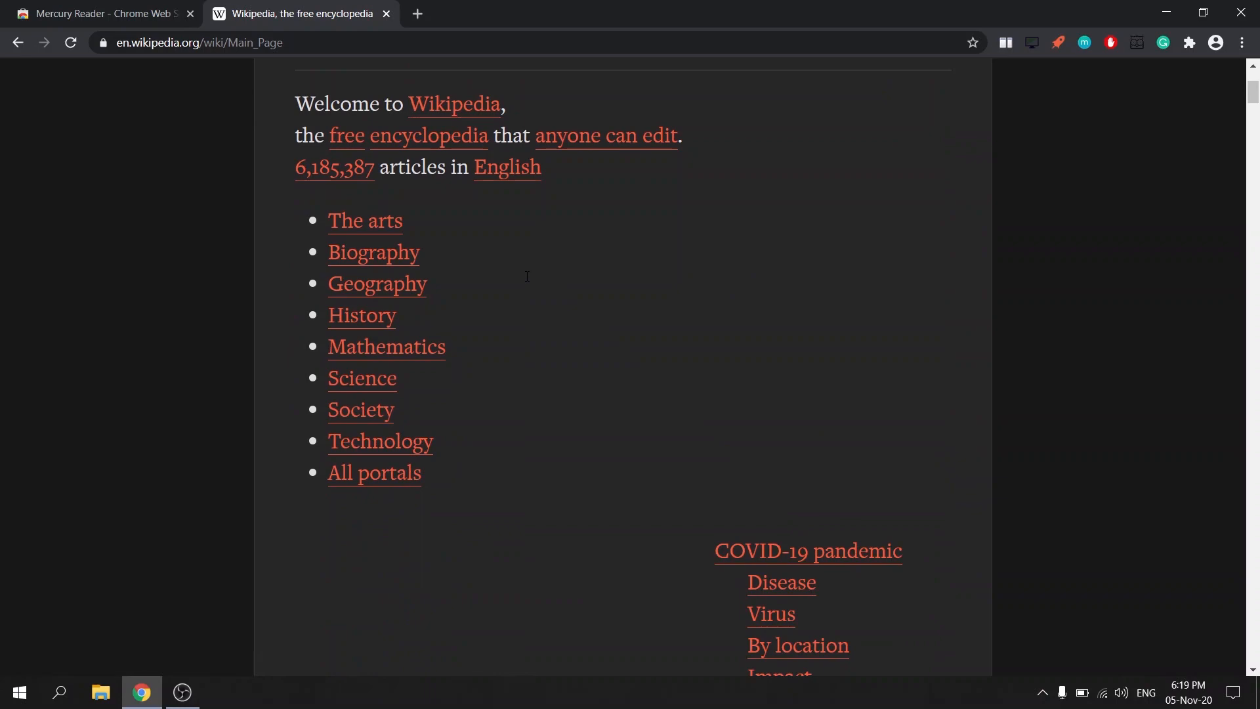
# Scroll through Wikipedia's Main Page in Mercury Reader's dark reading view.
pyautogui.scroll(-3)
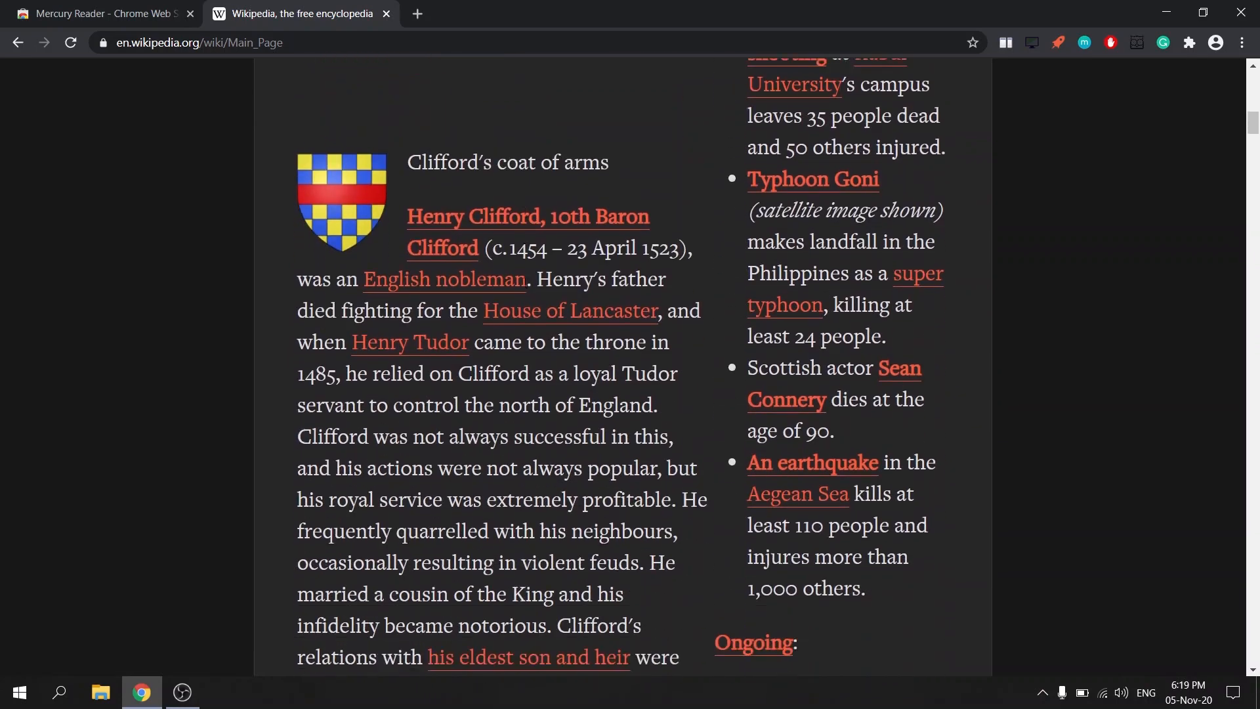
pyautogui.scroll(-3)
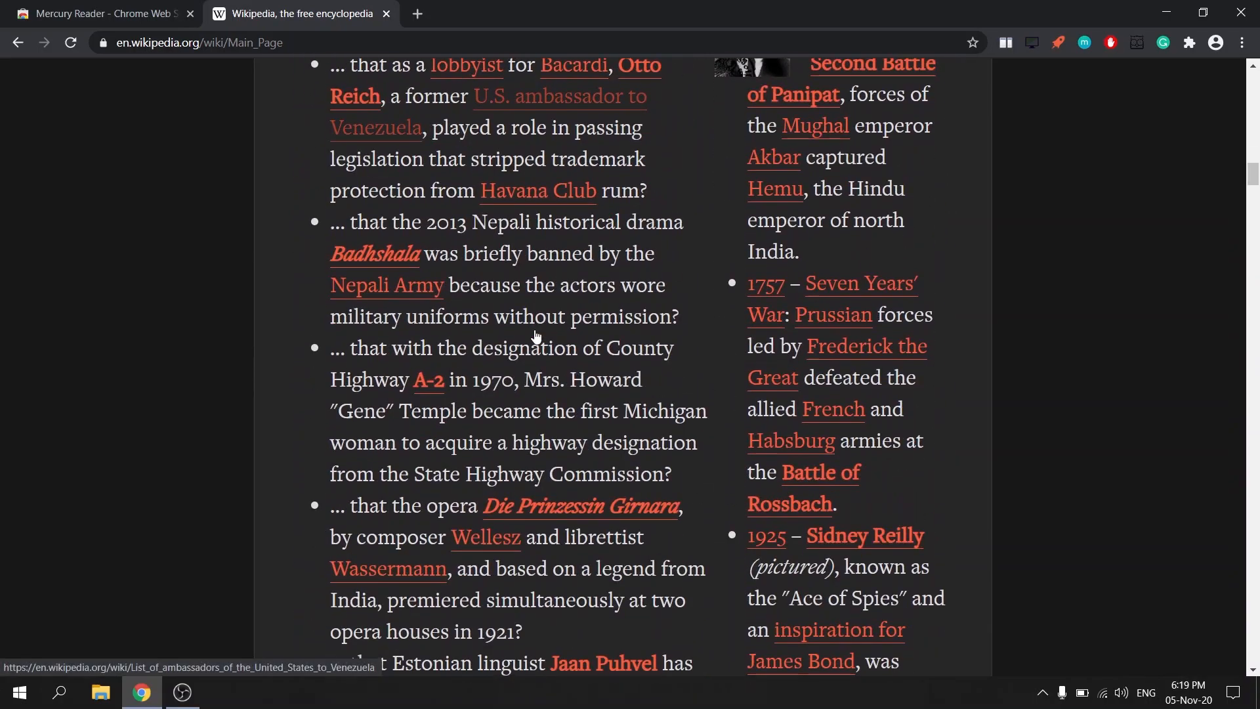
pyautogui.scroll(-3)
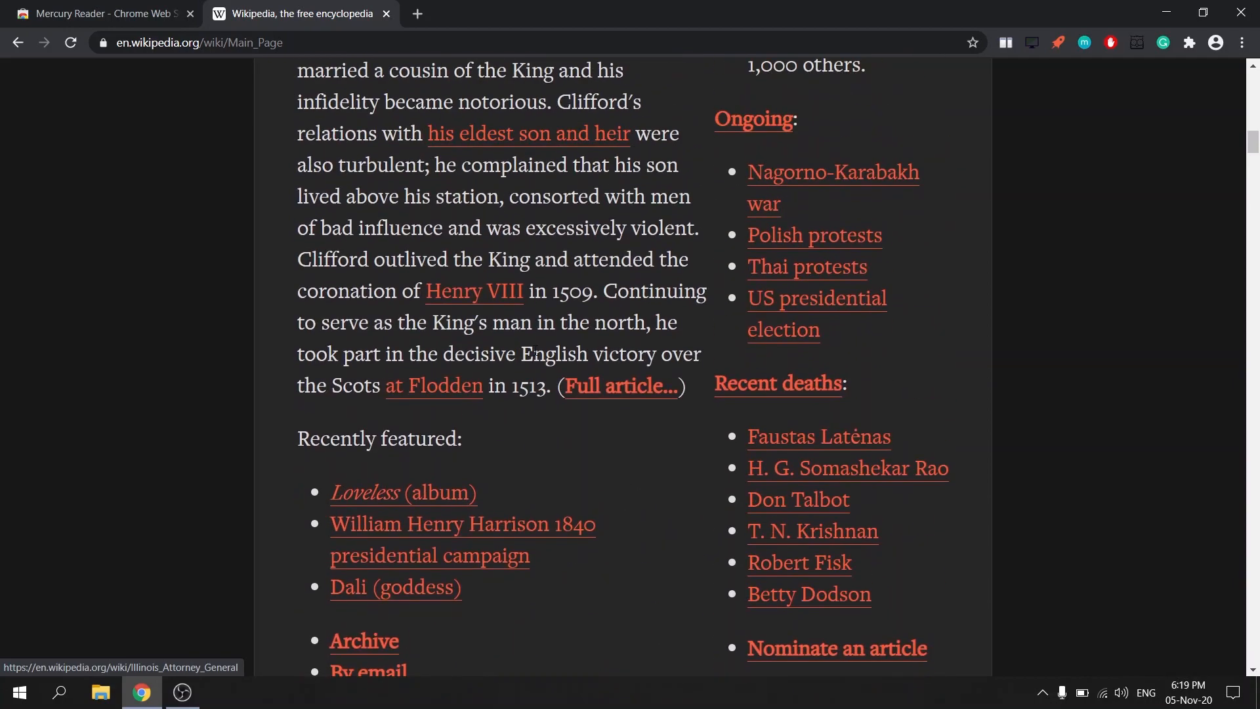
pyautogui.scroll(3)
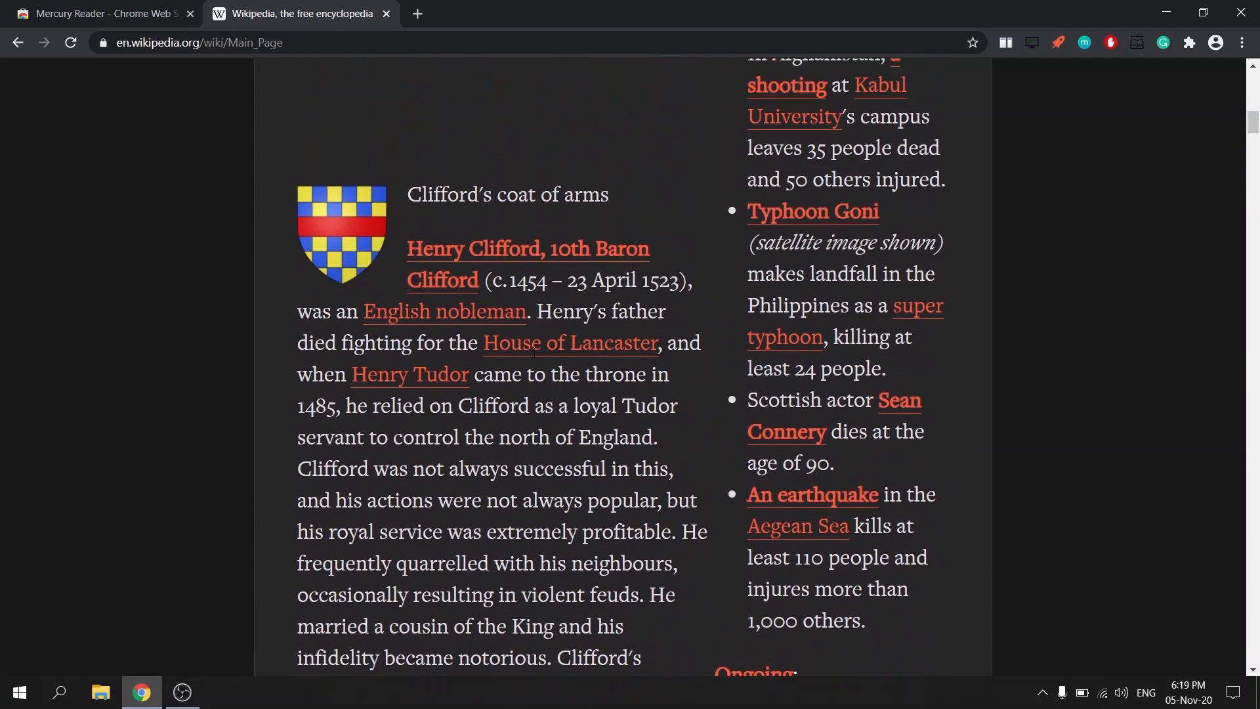
pyautogui.scroll(-3)
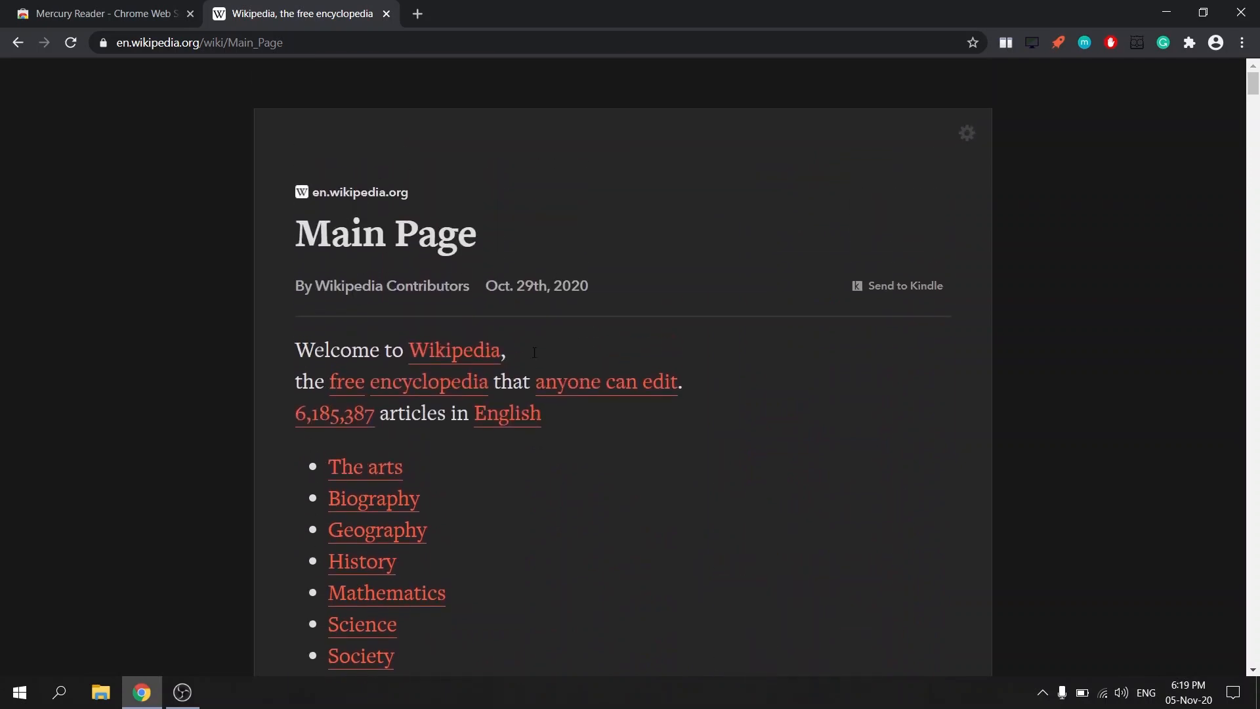
pyautogui.moveTo(943, 166)
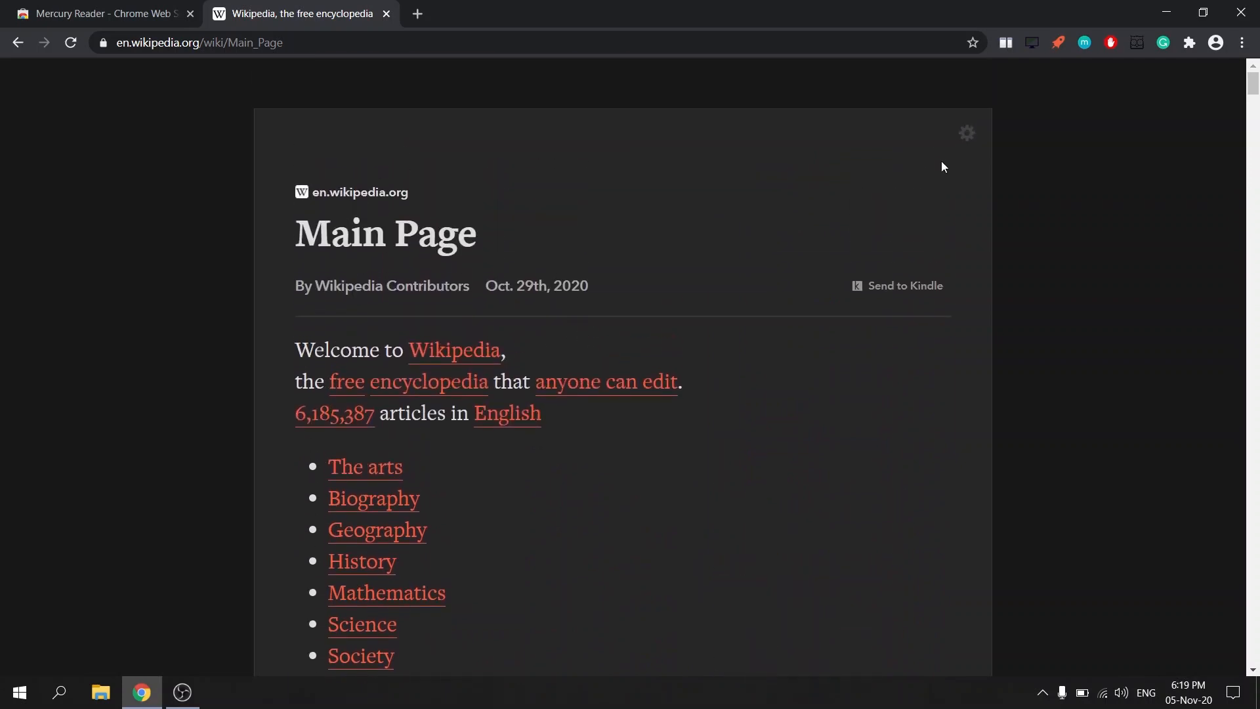
# Try Mercury Reader's sans font and light theme, return to dark, then open a Momentum new tab.
pyautogui.click(966, 133)
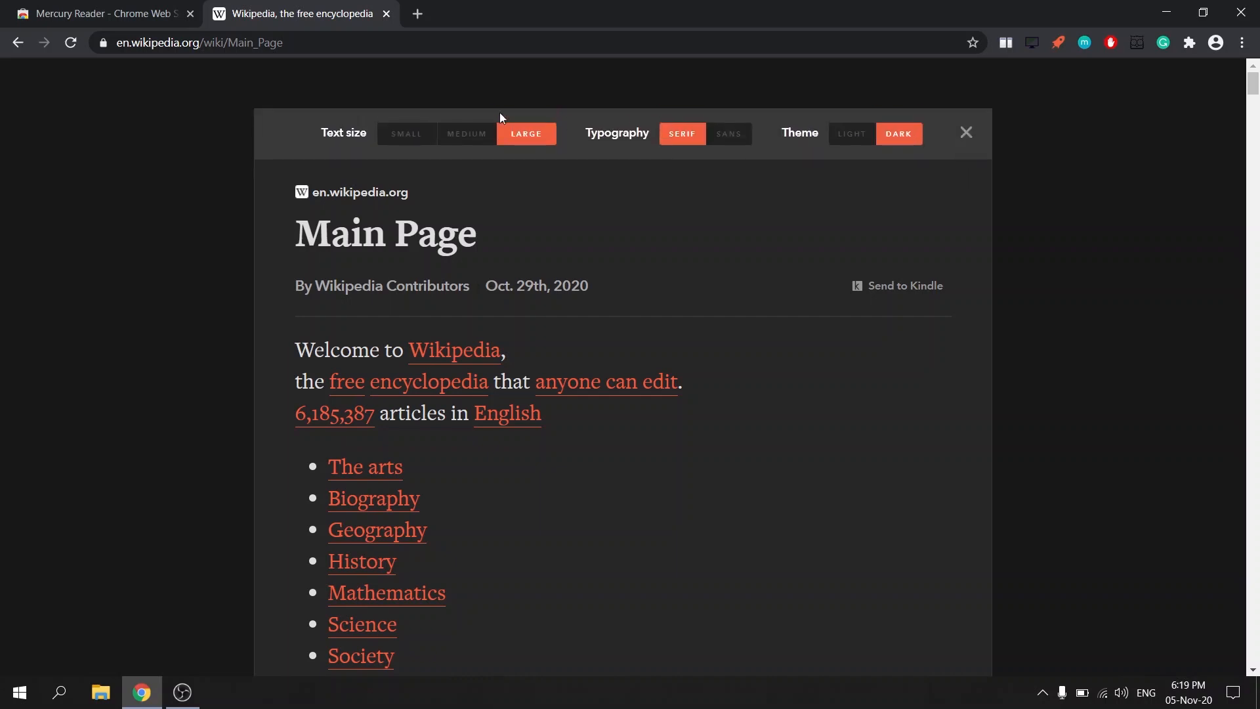
pyautogui.click(466, 134)
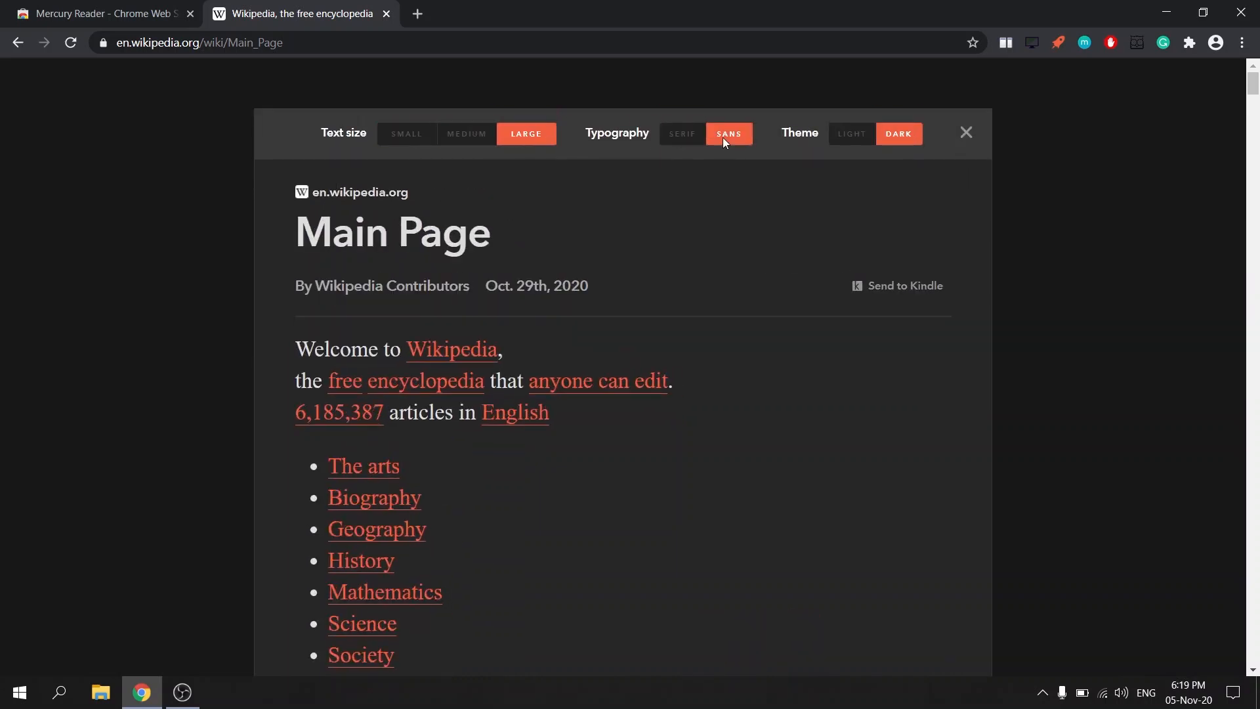
pyautogui.click(851, 133)
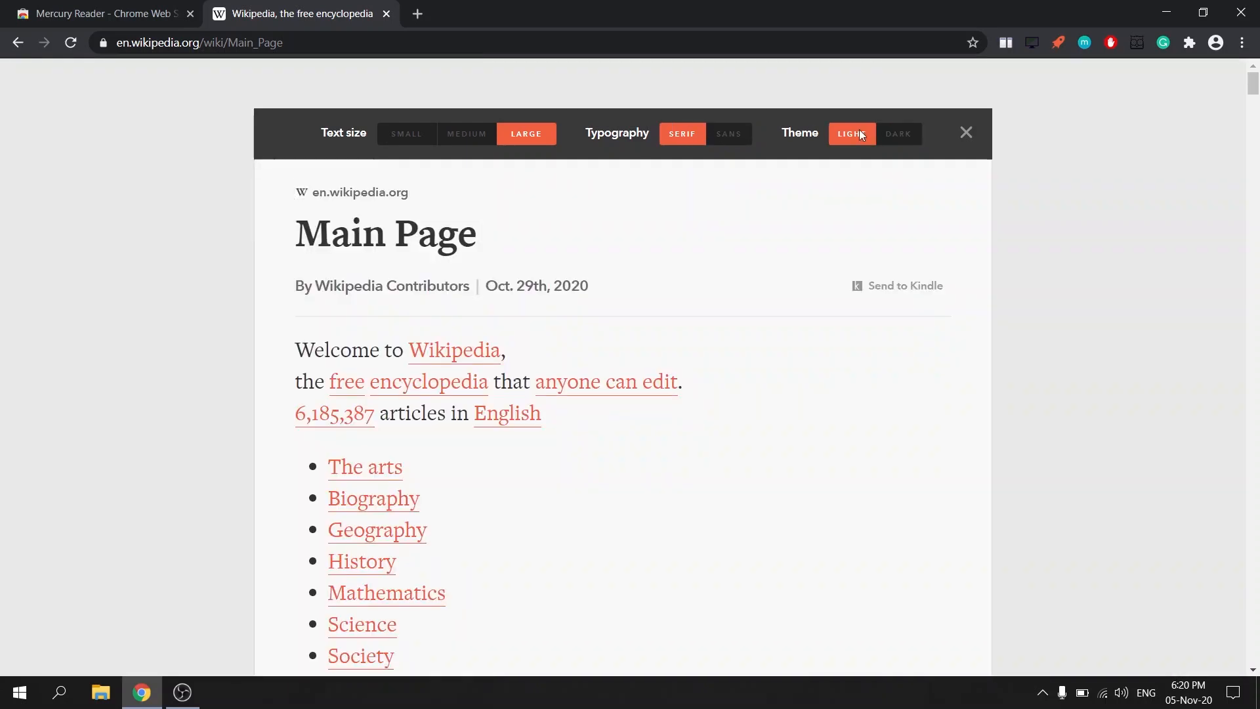
pyautogui.click(897, 133)
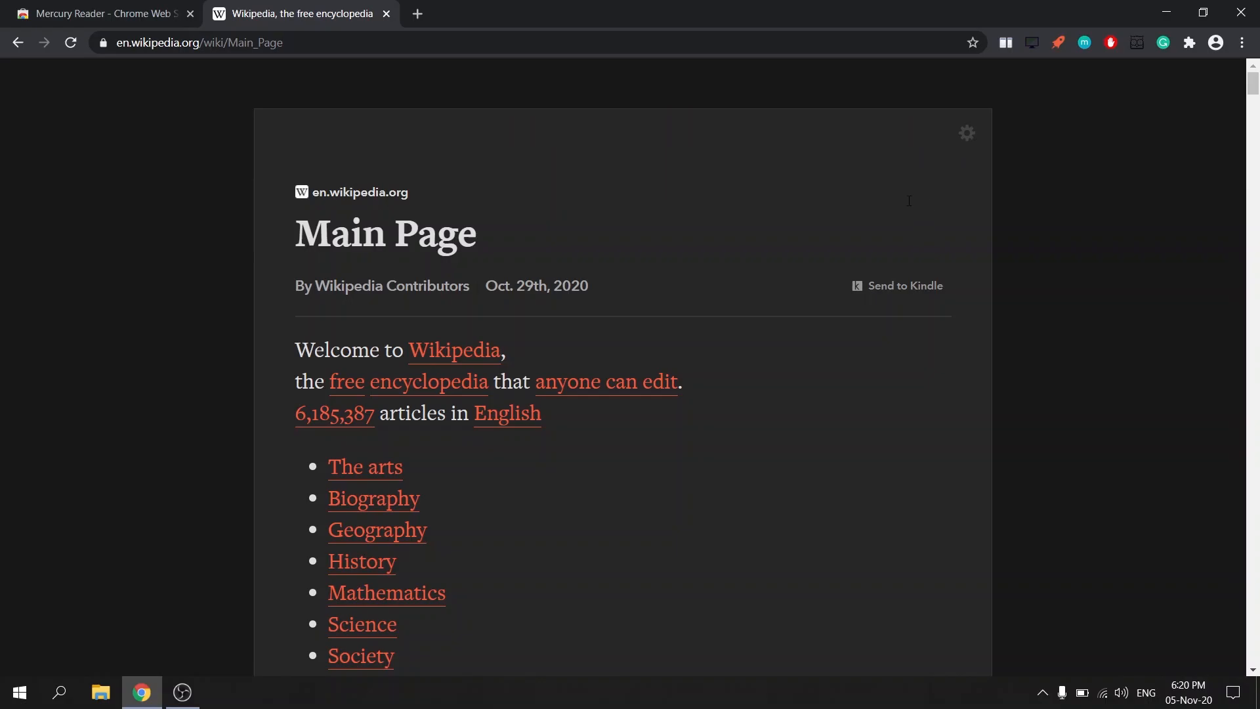
pyautogui.click(417, 14)
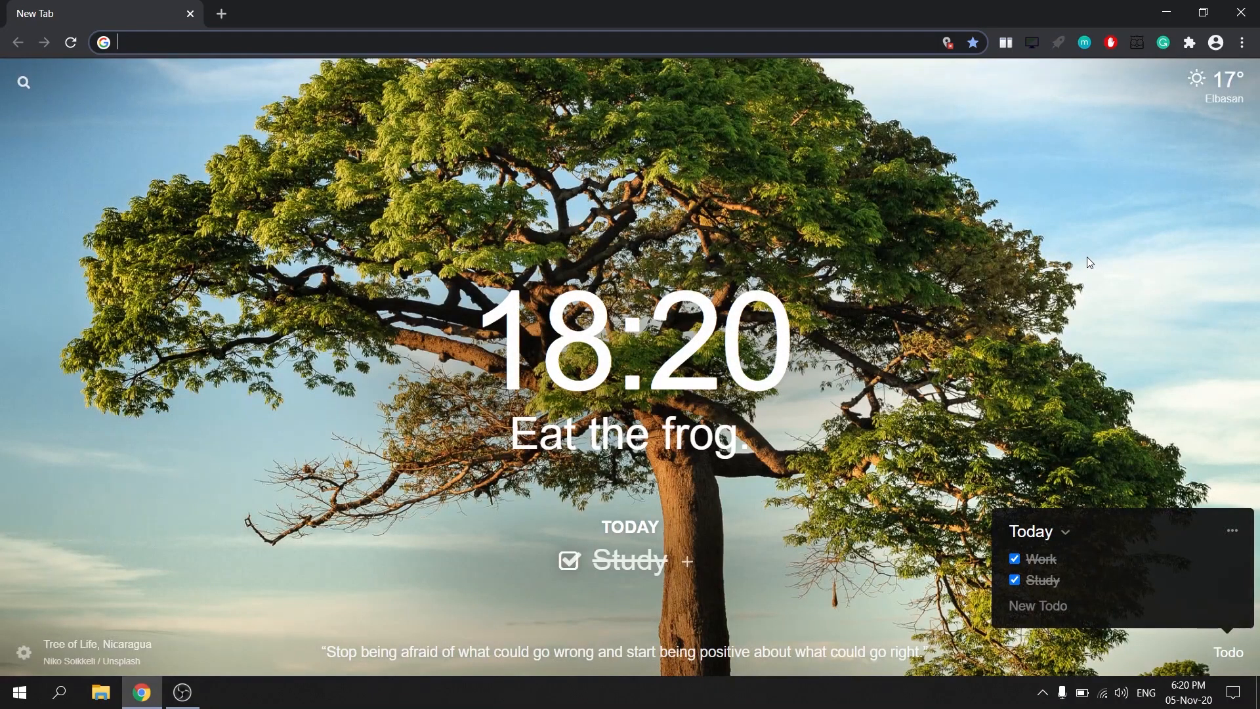